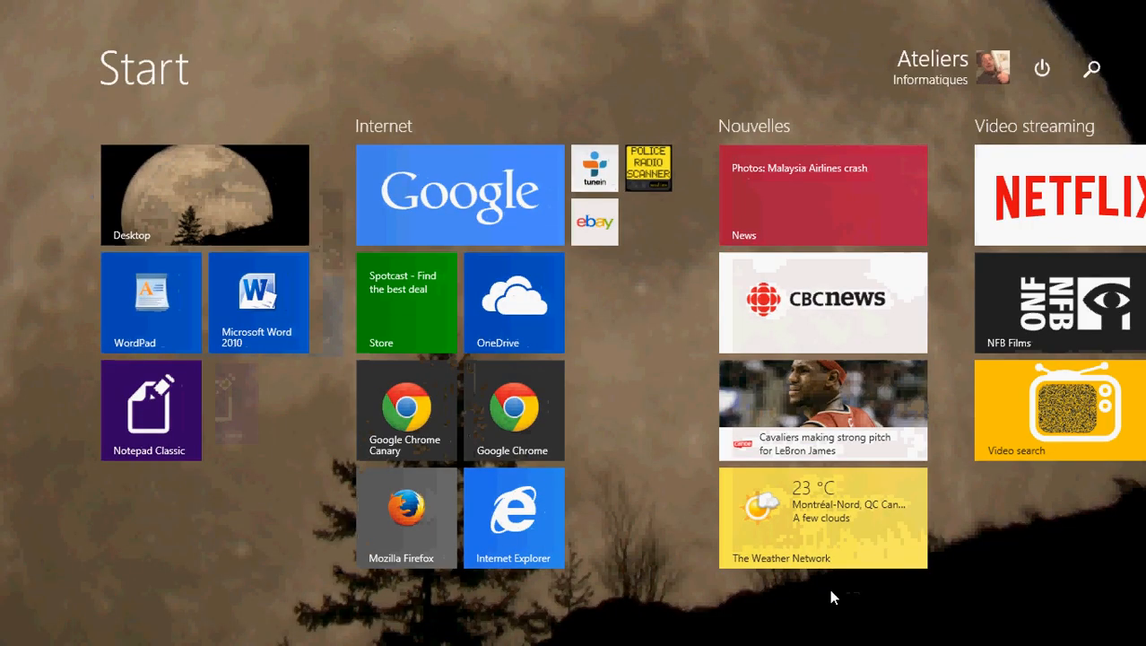
pyautogui.moveTo(641, 364)
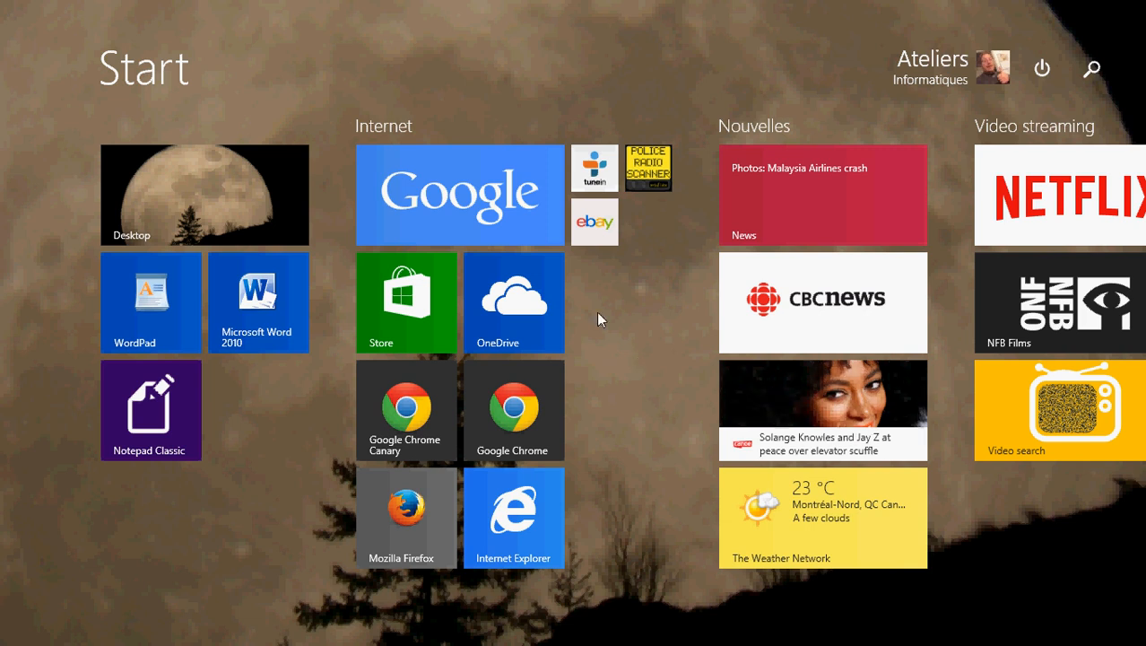
pyautogui.moveTo(641, 61)
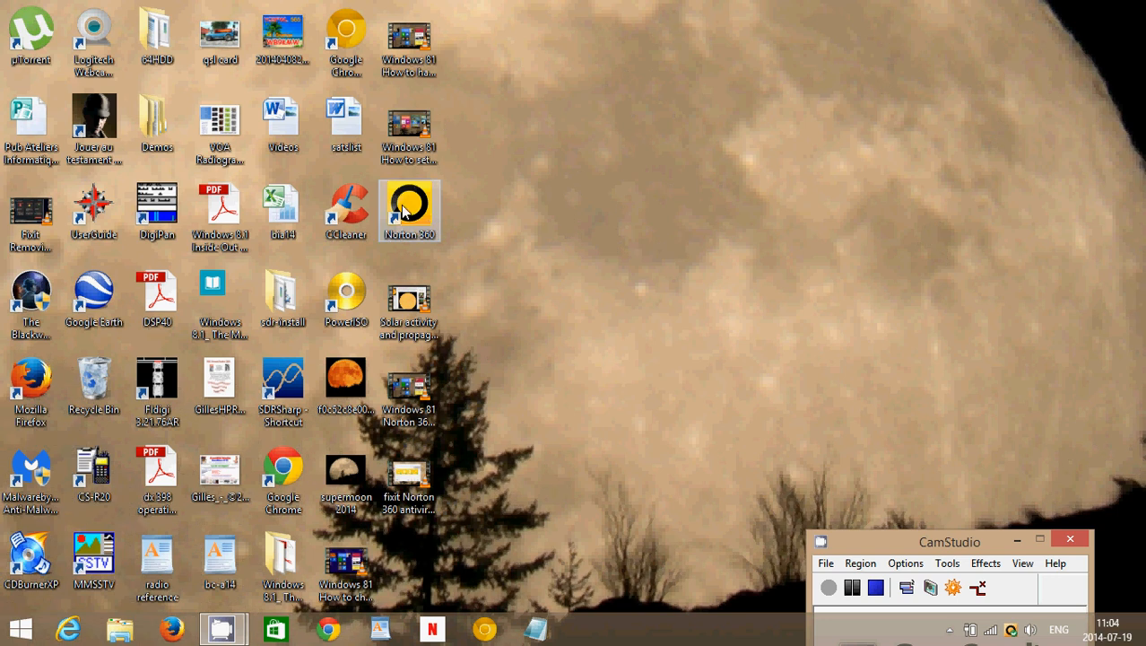
pyautogui.moveTo(1013, 632)
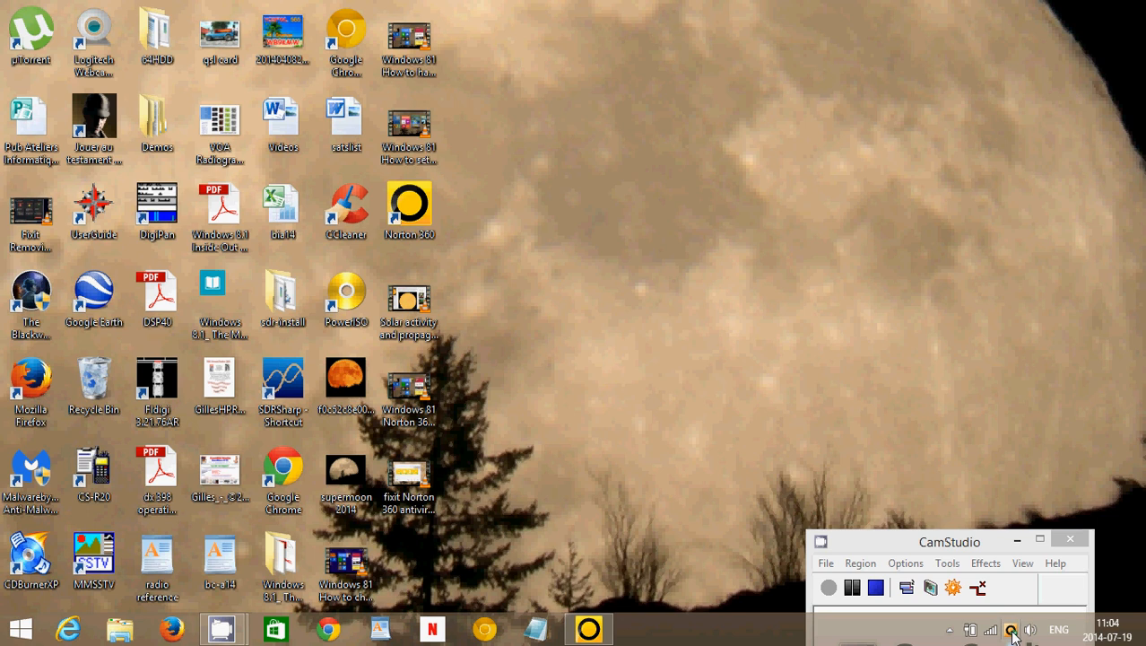
# - Close the Norton 360 status window and open Control Panel from the Start menu
pyautogui.click(589, 628)
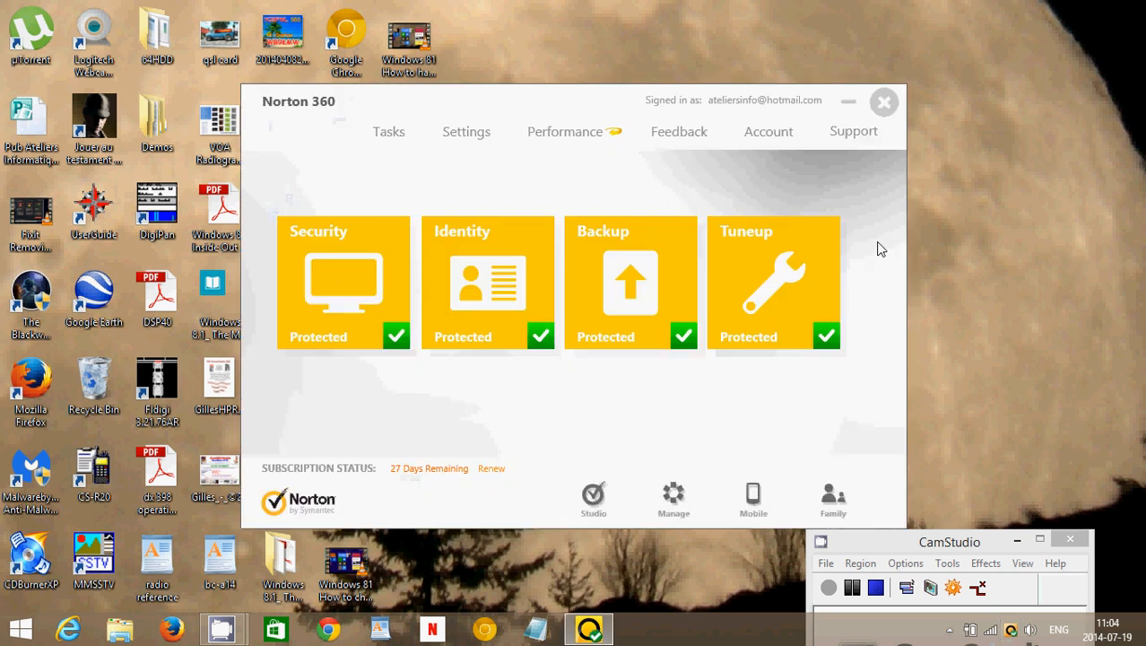
pyautogui.moveTo(900, 15)
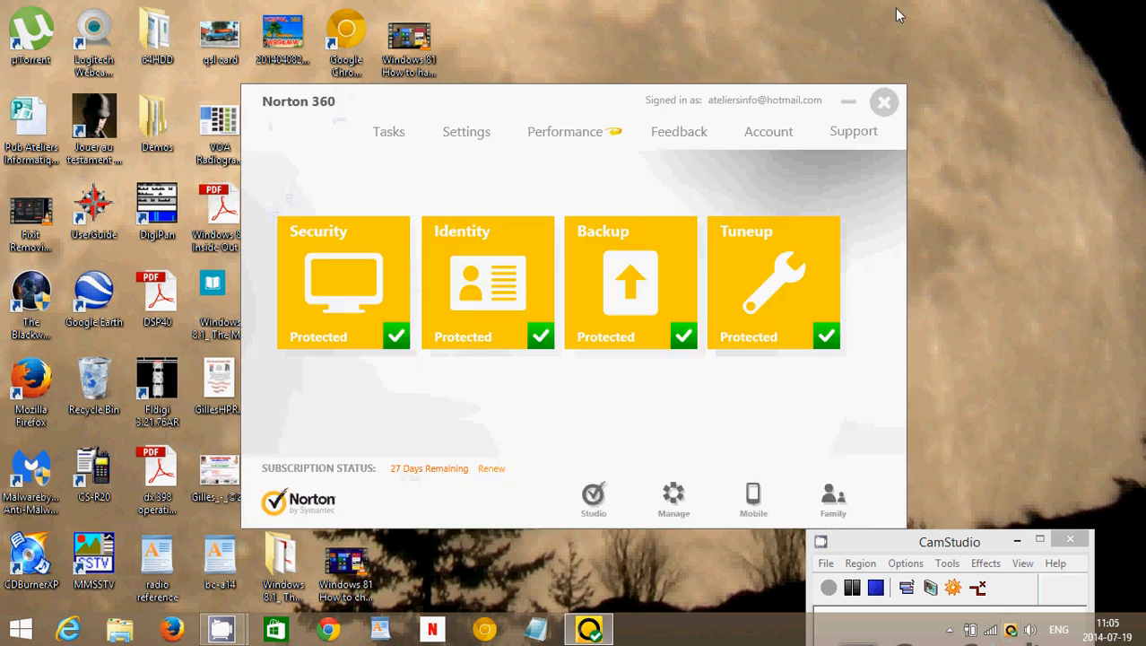
pyautogui.click(884, 101)
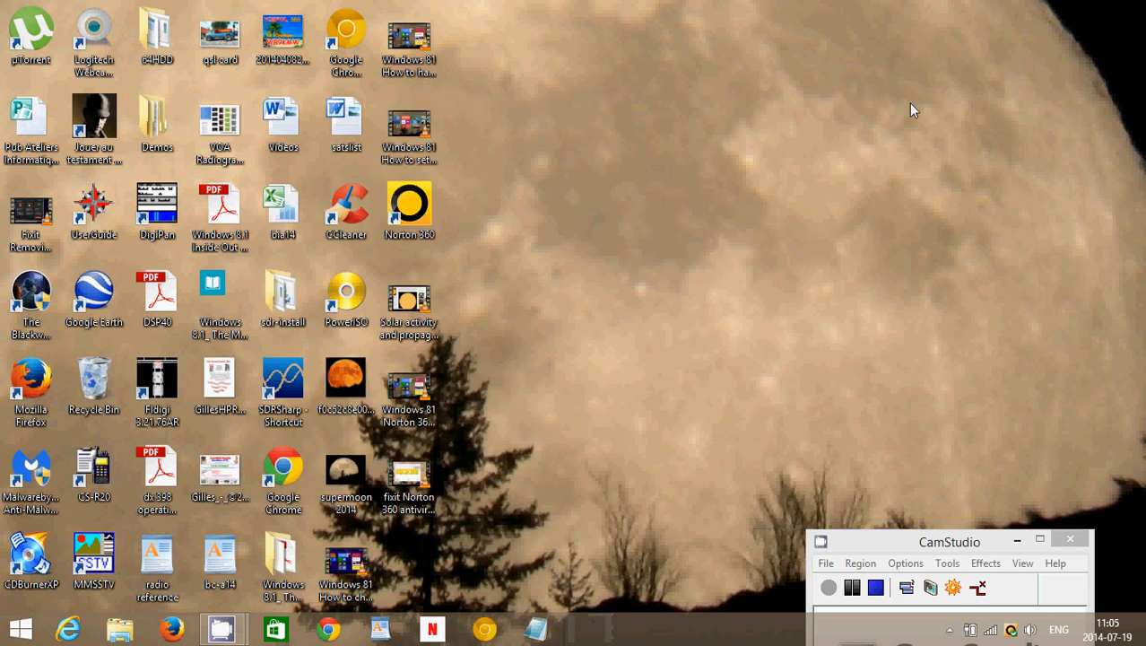
pyautogui.moveTo(759, 287)
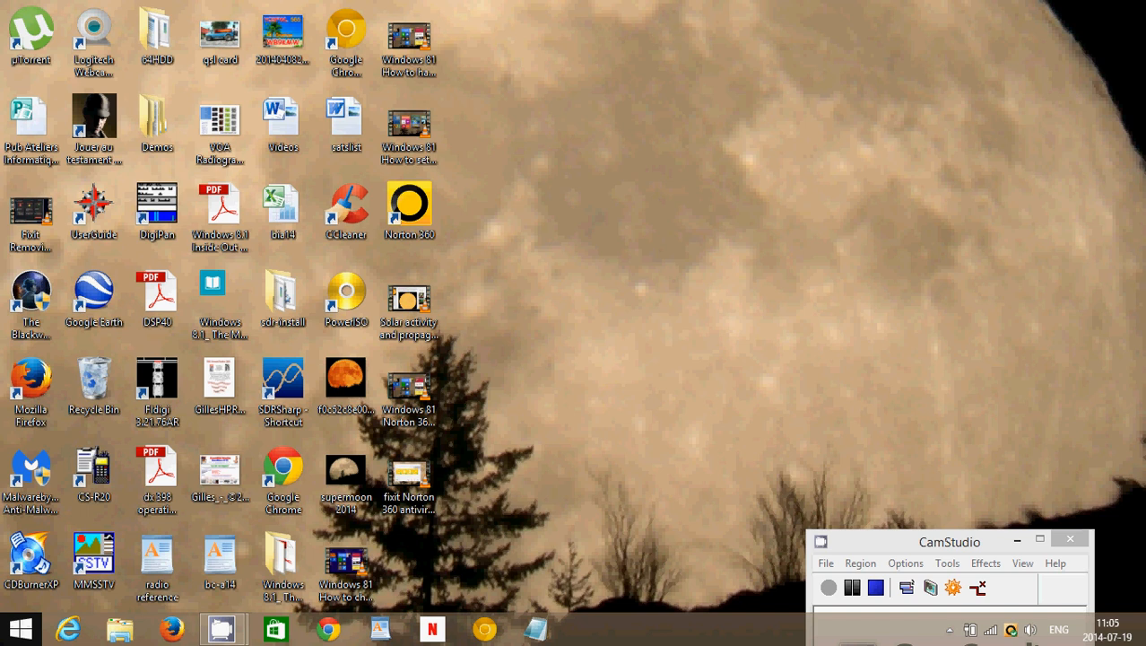
pyautogui.rightClick(19, 628)
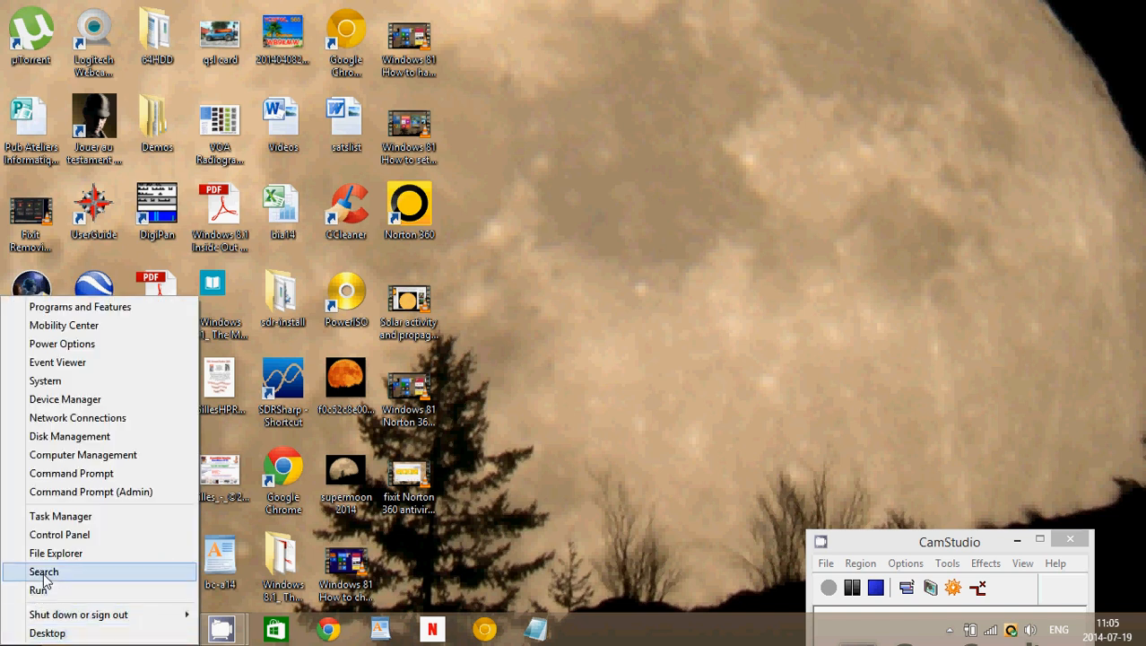
pyautogui.click(60, 534)
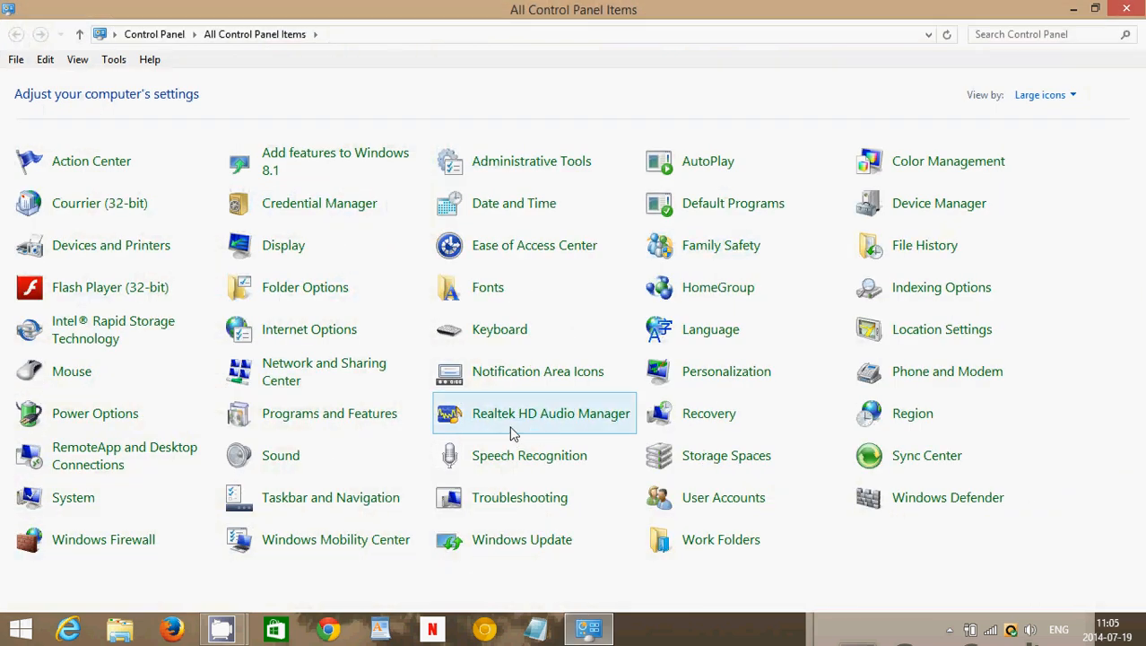
pyautogui.moveTo(324, 371)
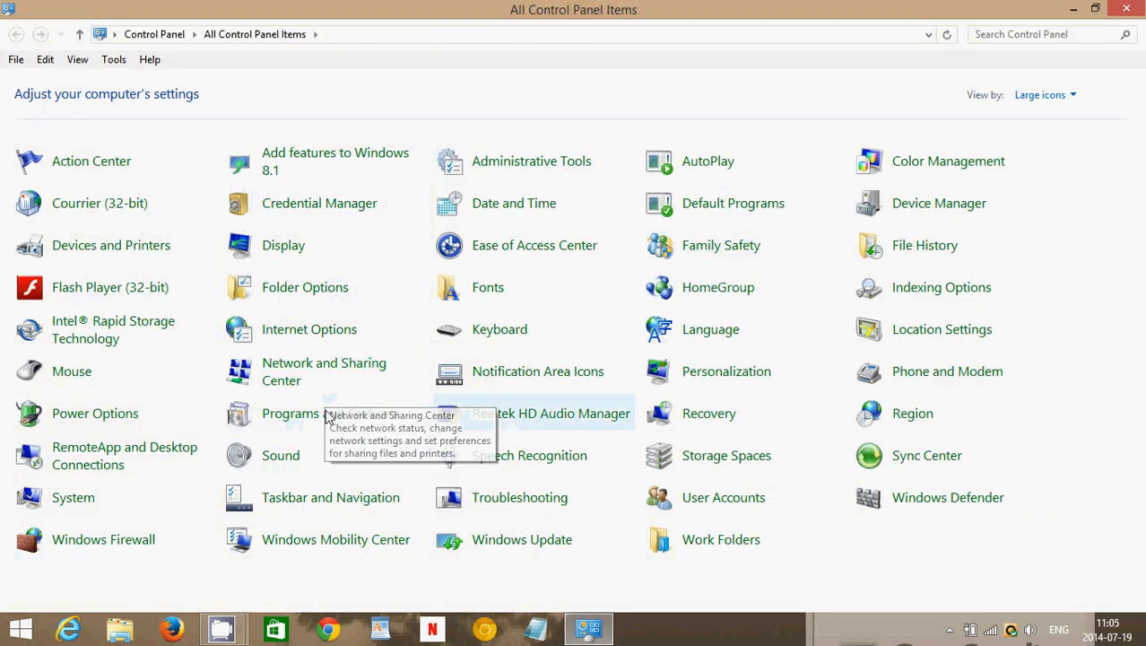
pyautogui.moveTo(1040, 102)
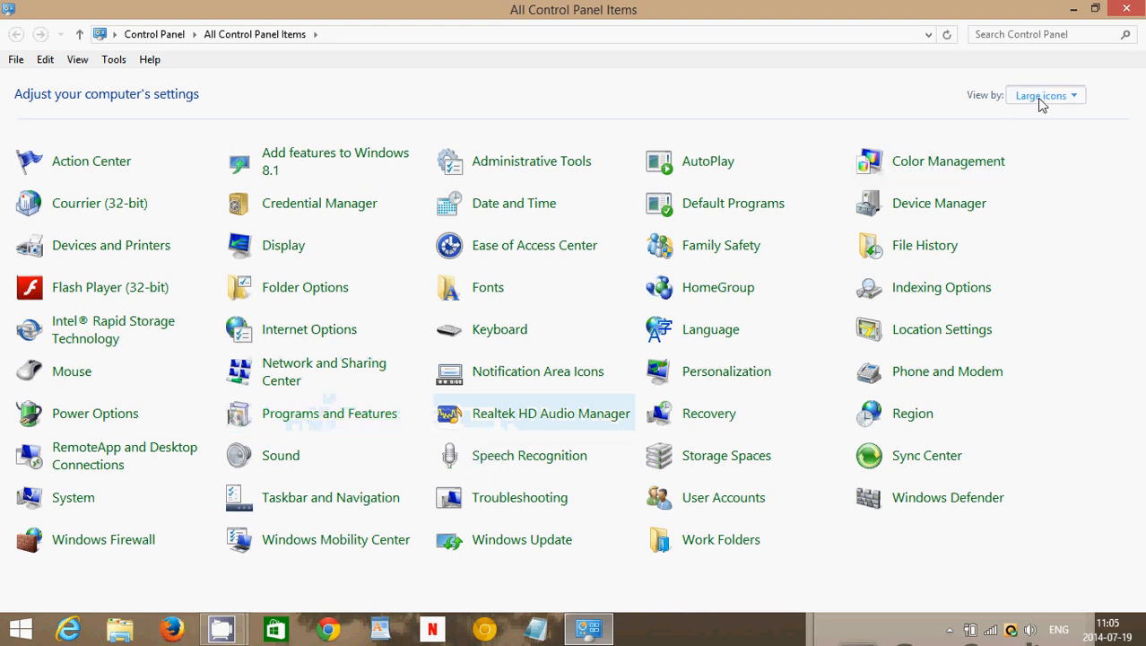
# - View Control Panel as large icons and open Programs and Features
pyautogui.click(1044, 95)
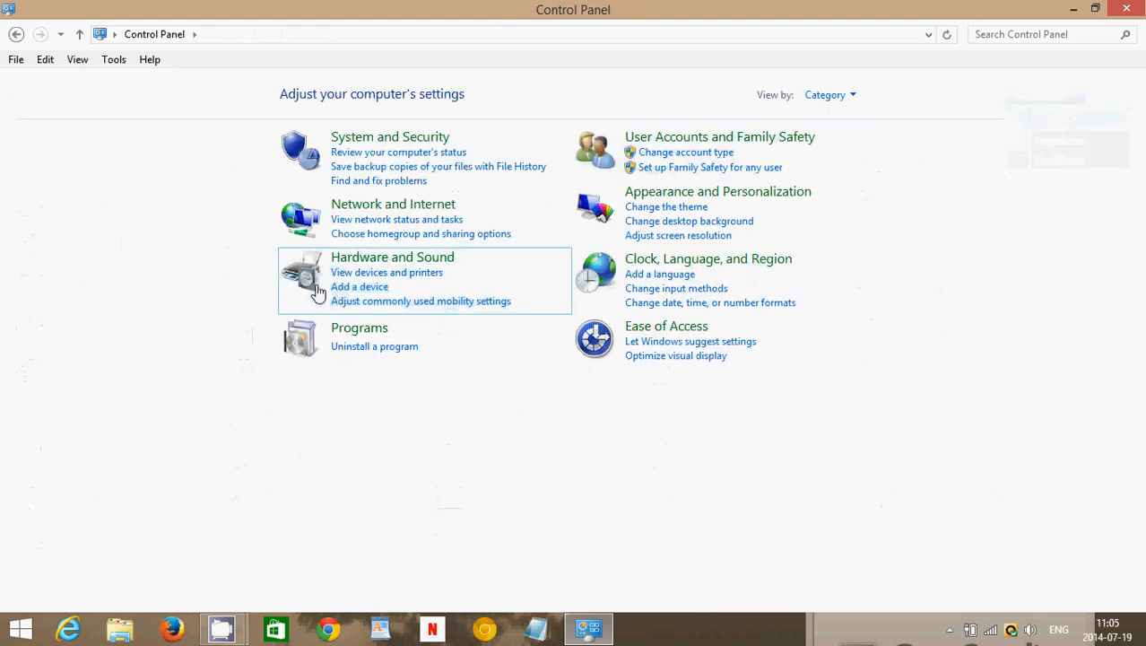
pyautogui.moveTo(1069, 64)
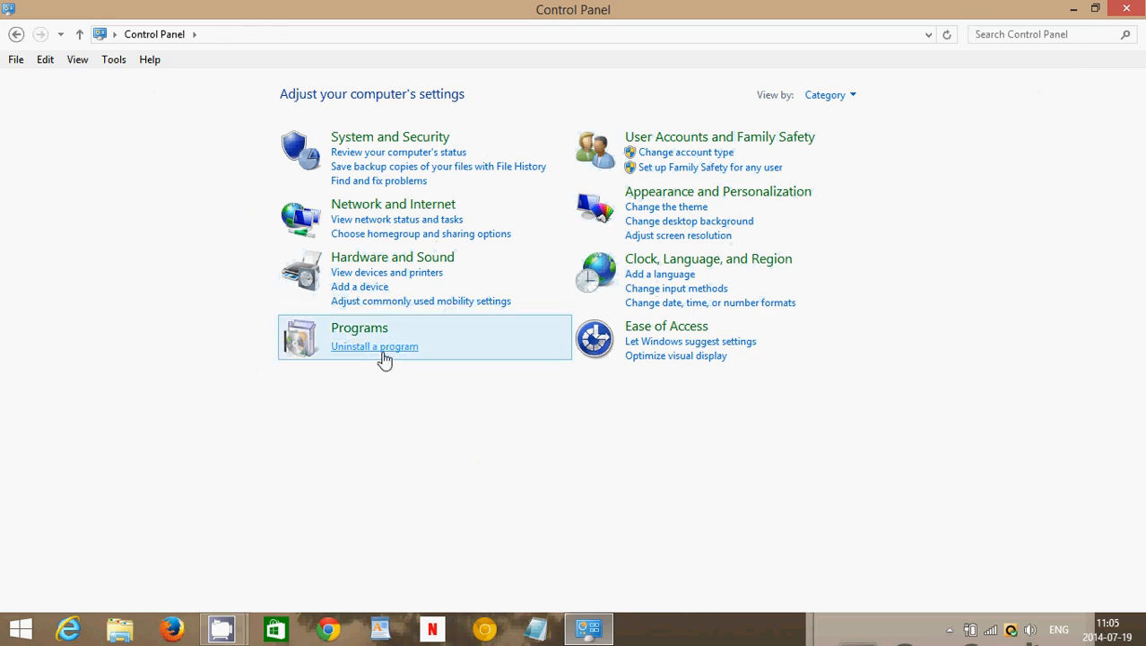
pyautogui.click(827, 94)
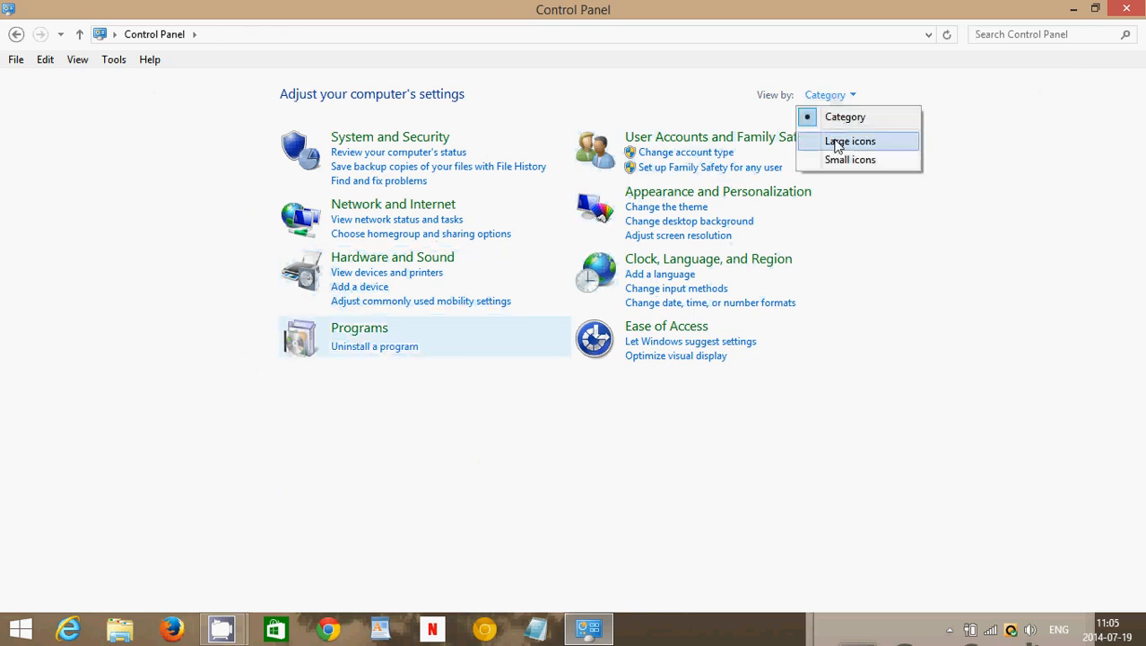
pyautogui.click(849, 141)
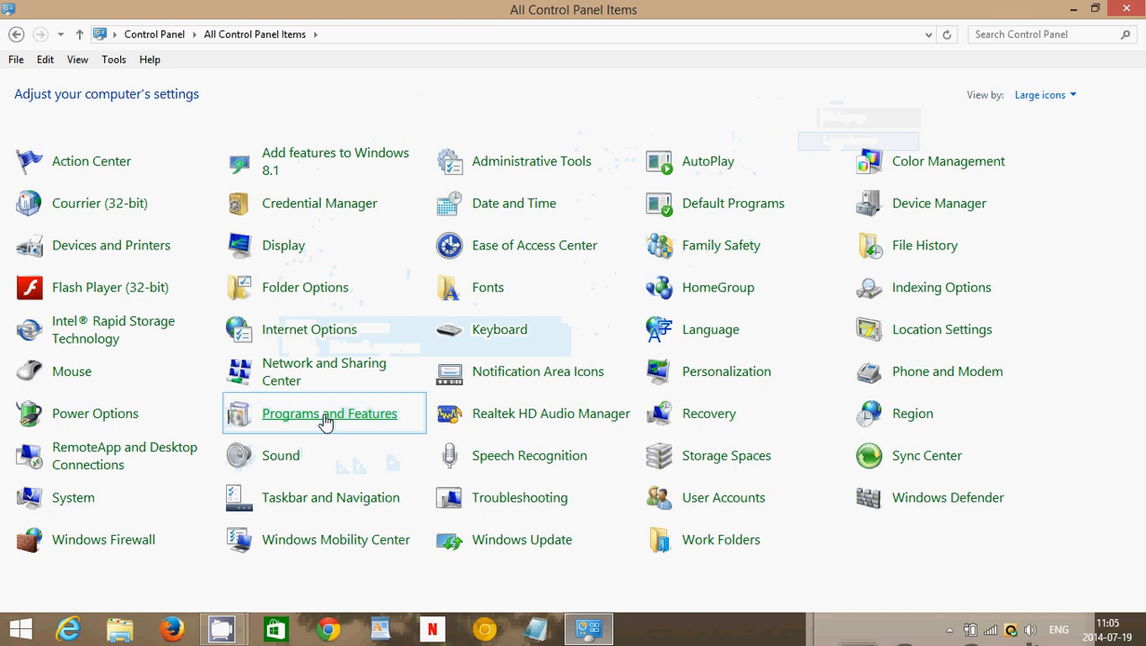
pyautogui.click(329, 412)
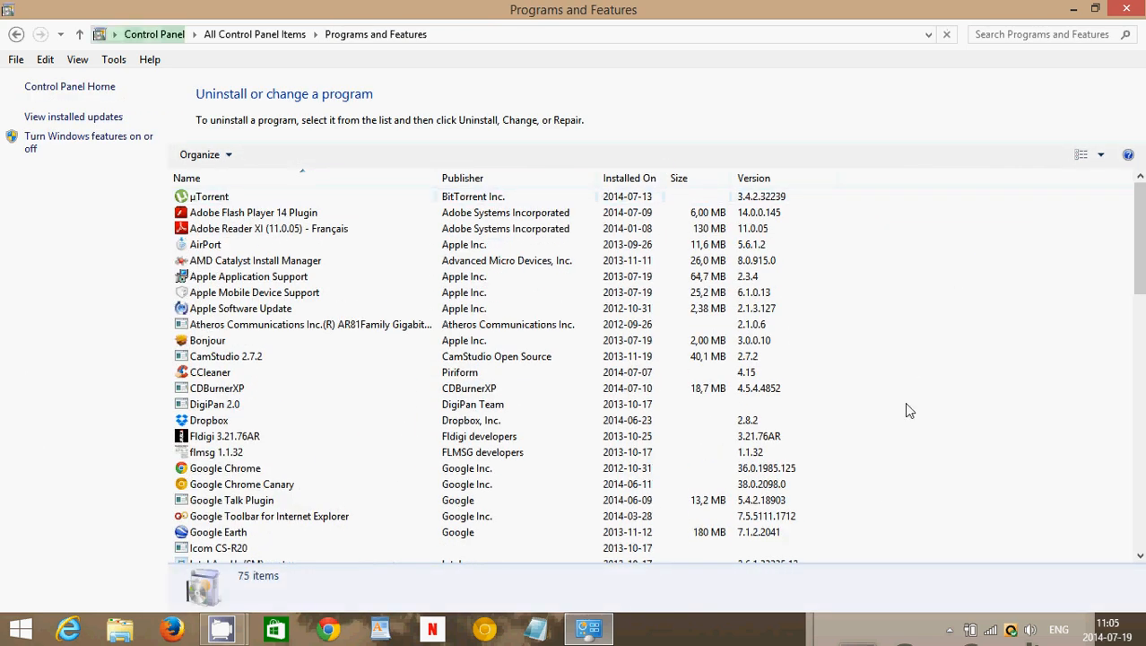
# - Select Norton 360 in the installed programs list and choose Uninstall/Change
pyautogui.scroll(-3)
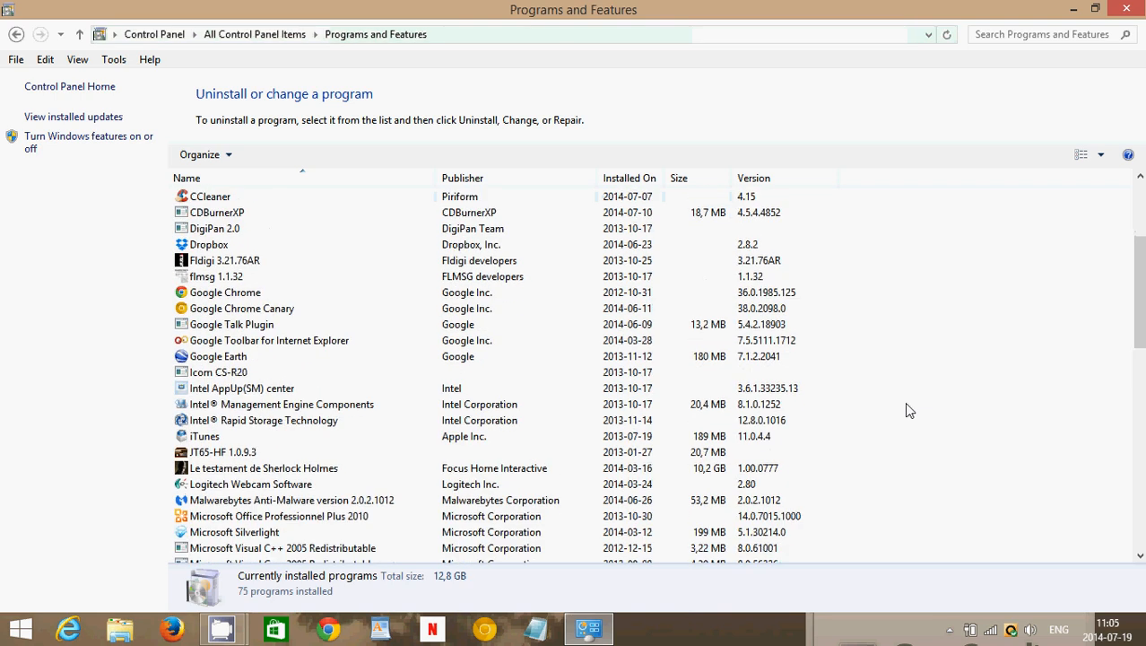
pyautogui.scroll(-3)
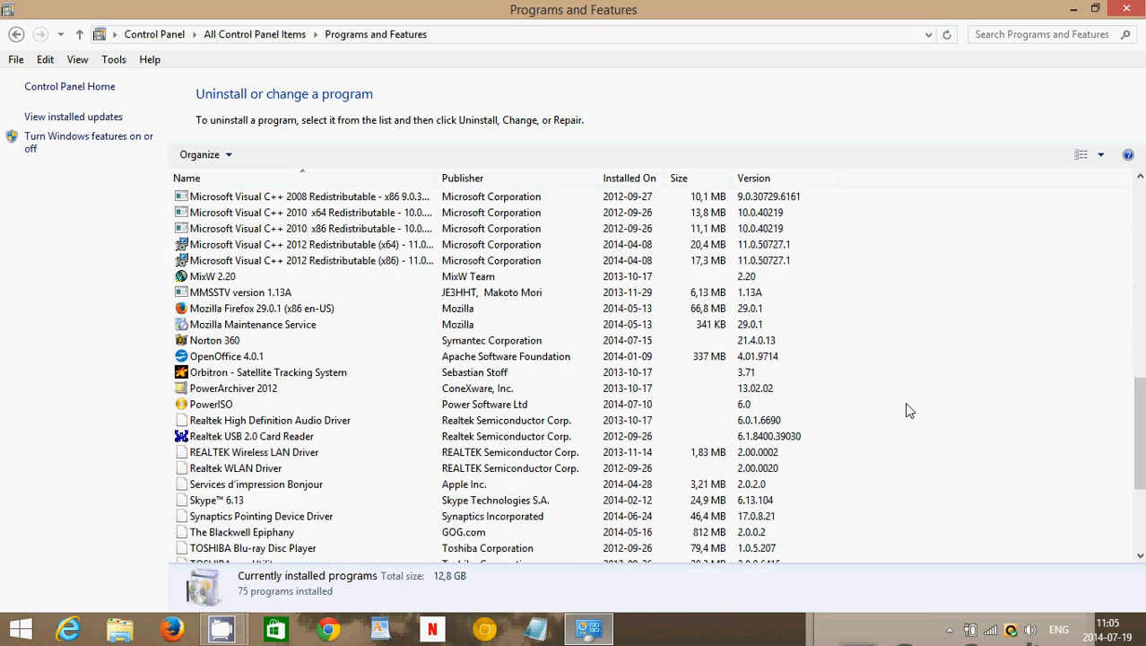
pyautogui.scroll(-3)
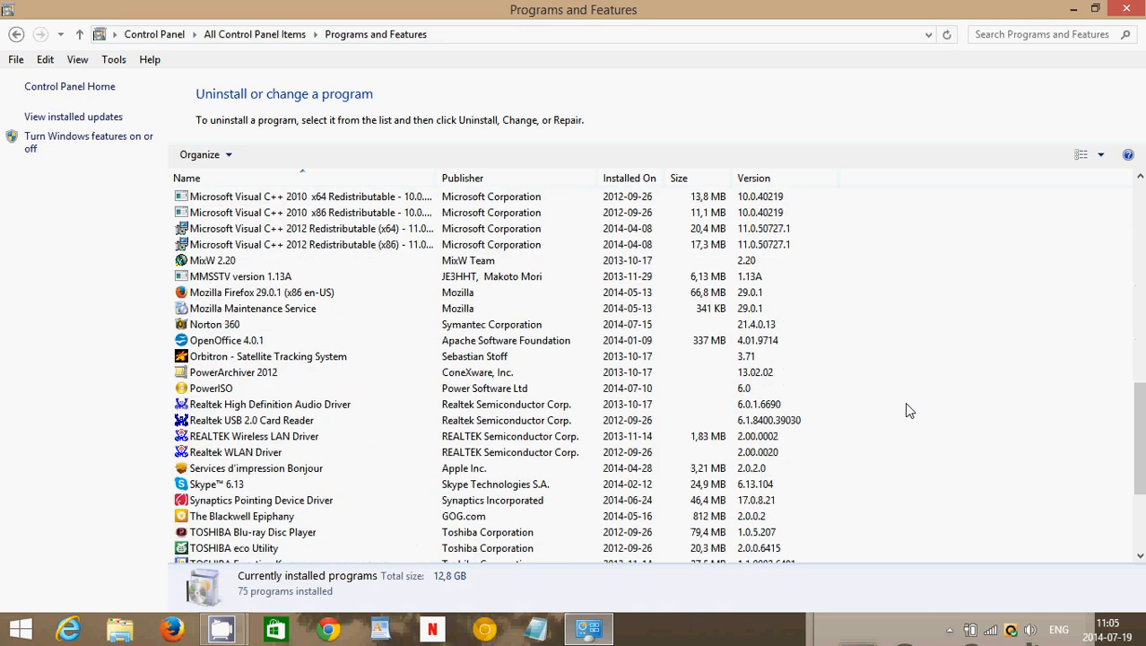
pyautogui.click(268, 356)
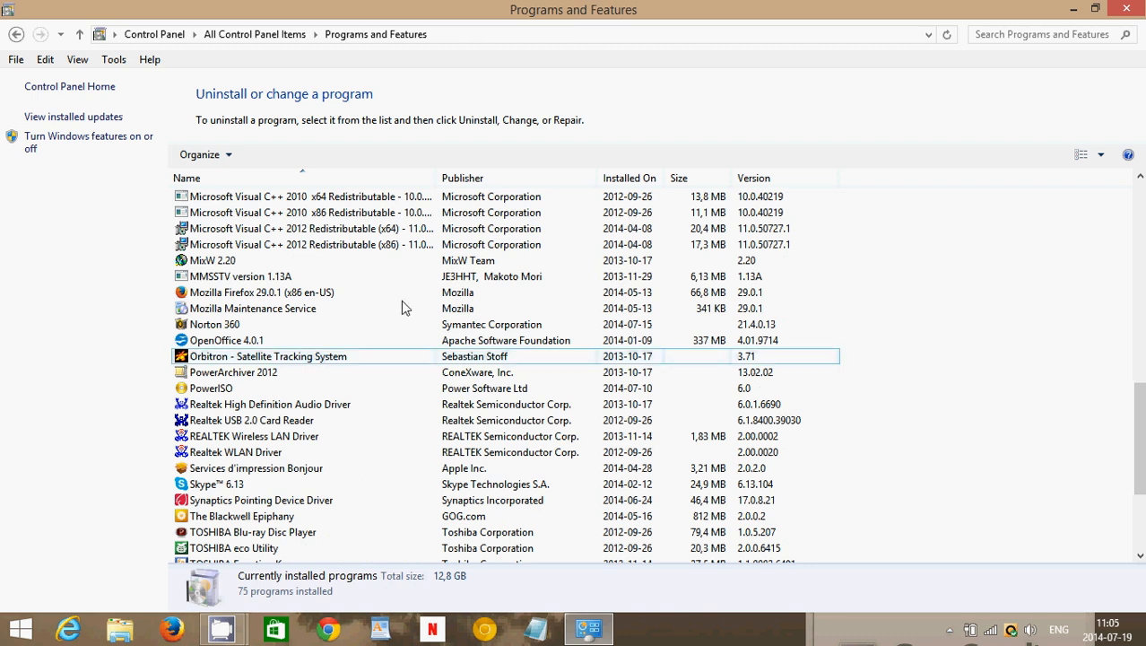
pyautogui.click(214, 324)
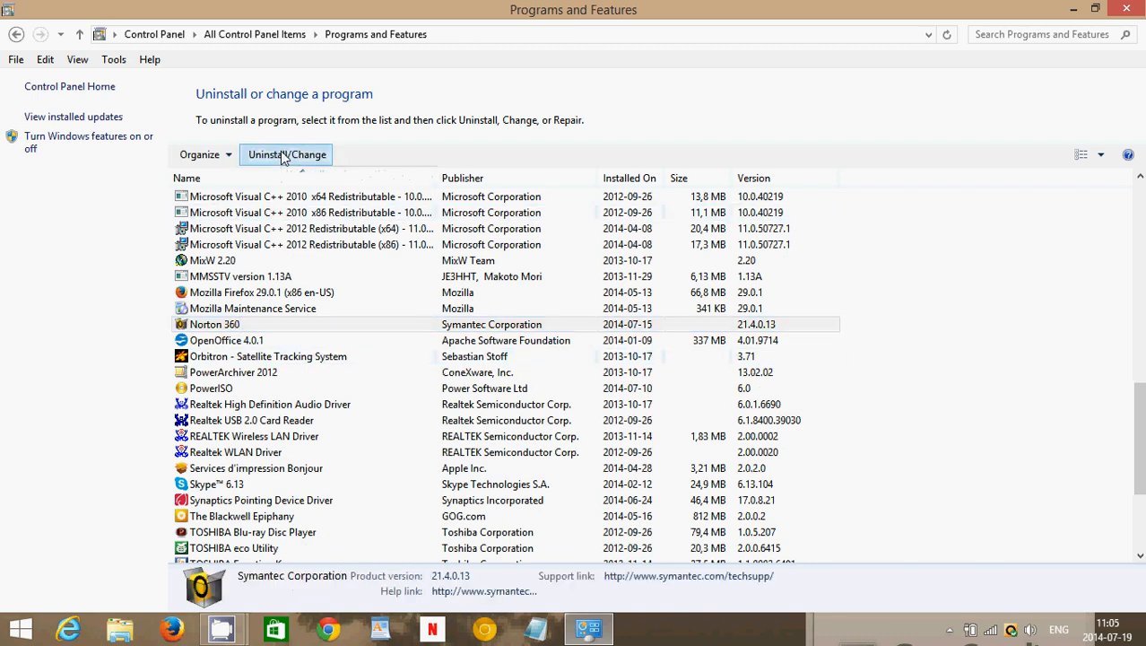
pyautogui.click(286, 155)
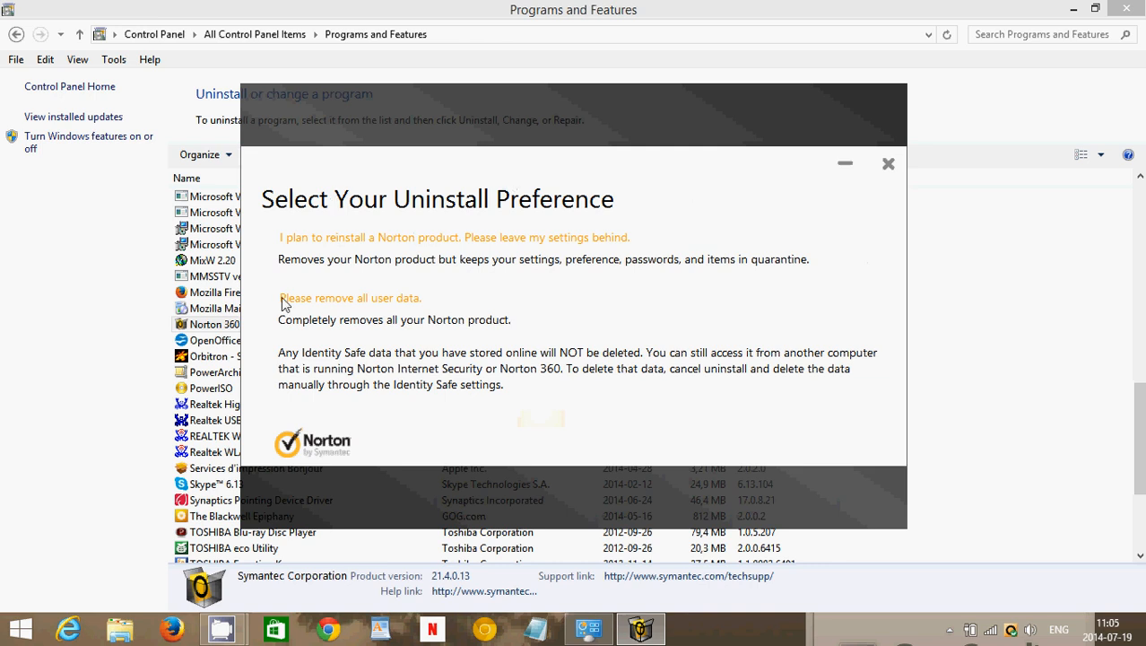
pyautogui.moveTo(475, 219)
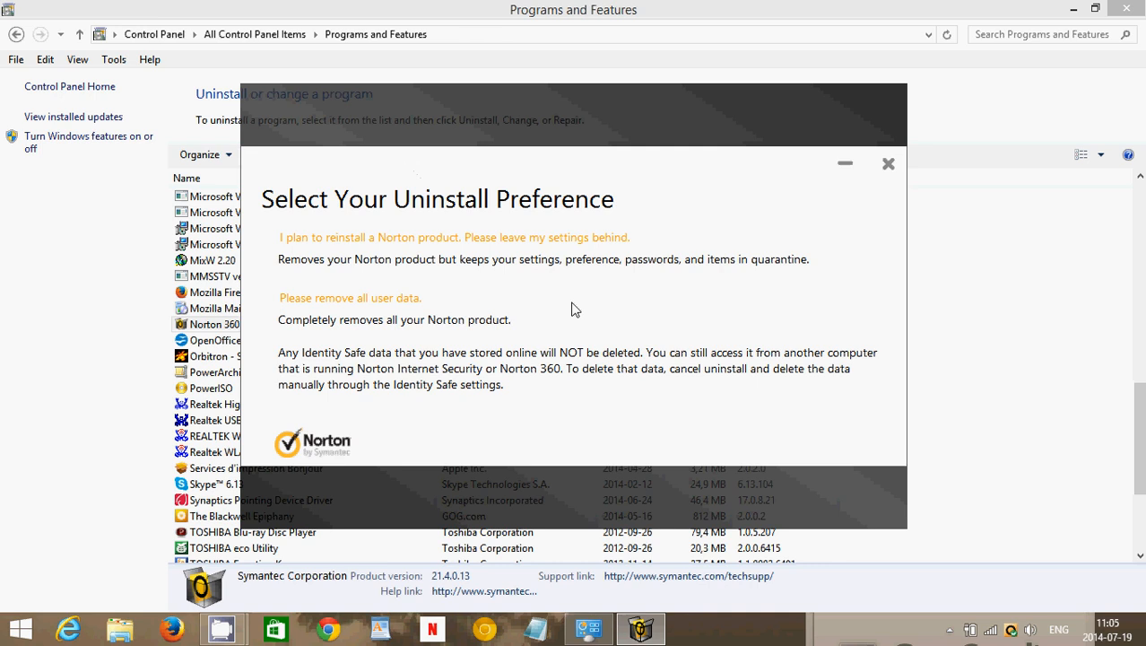
pyautogui.moveTo(350, 297)
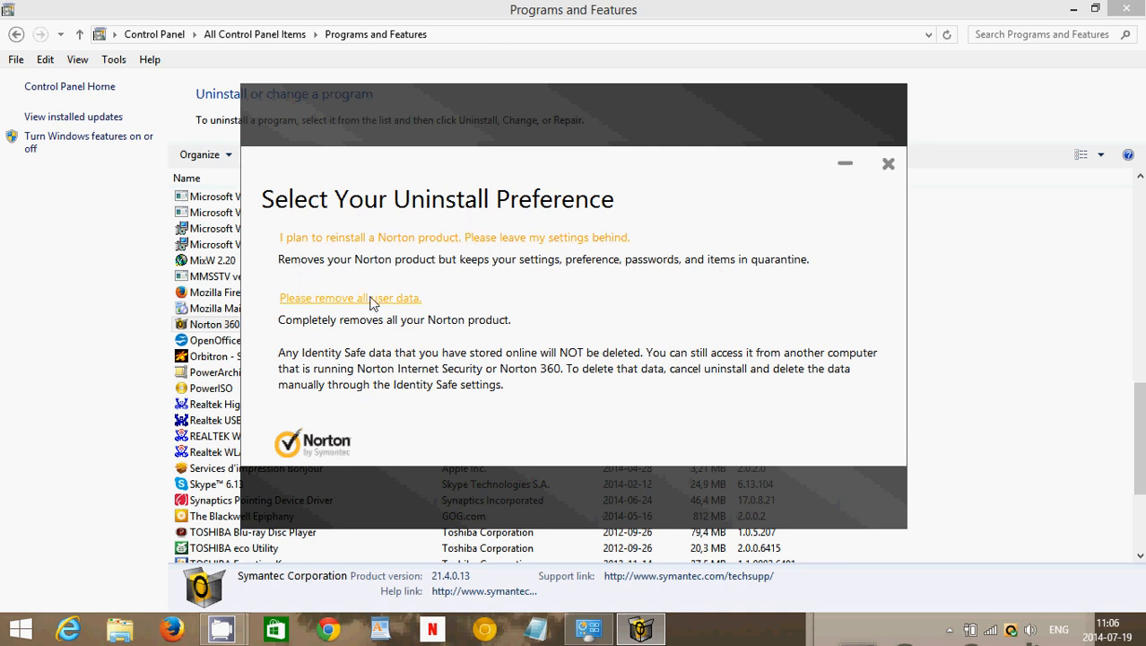
pyautogui.moveTo(401, 305)
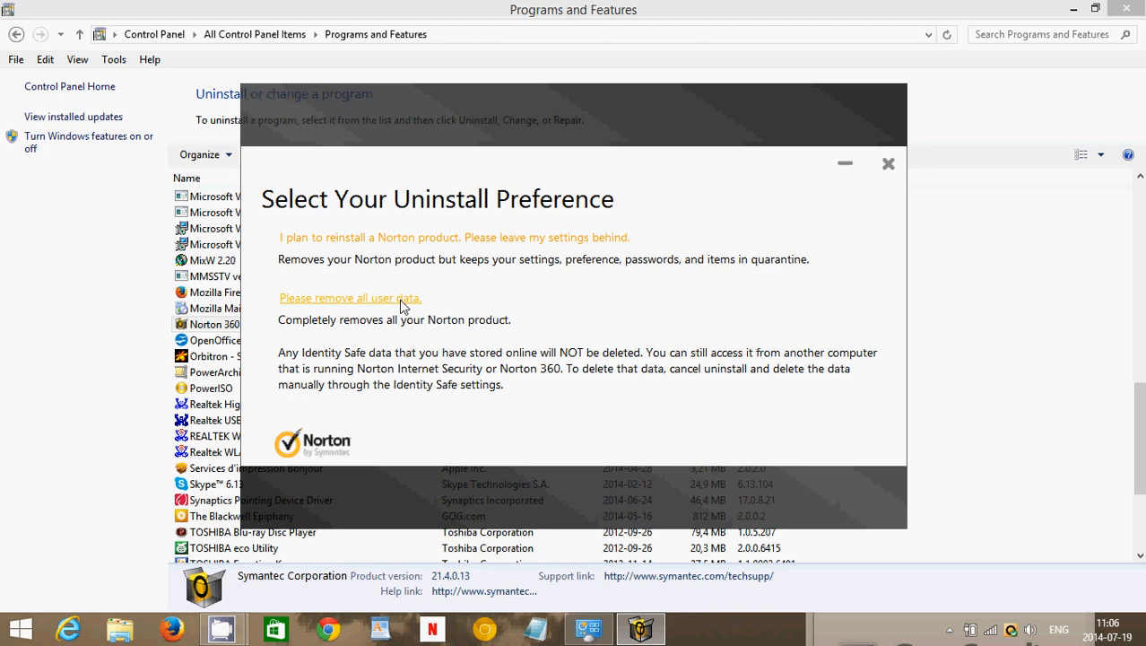
# - Choose 'Please remove all user data' as the uninstall preference
pyautogui.click(350, 298)
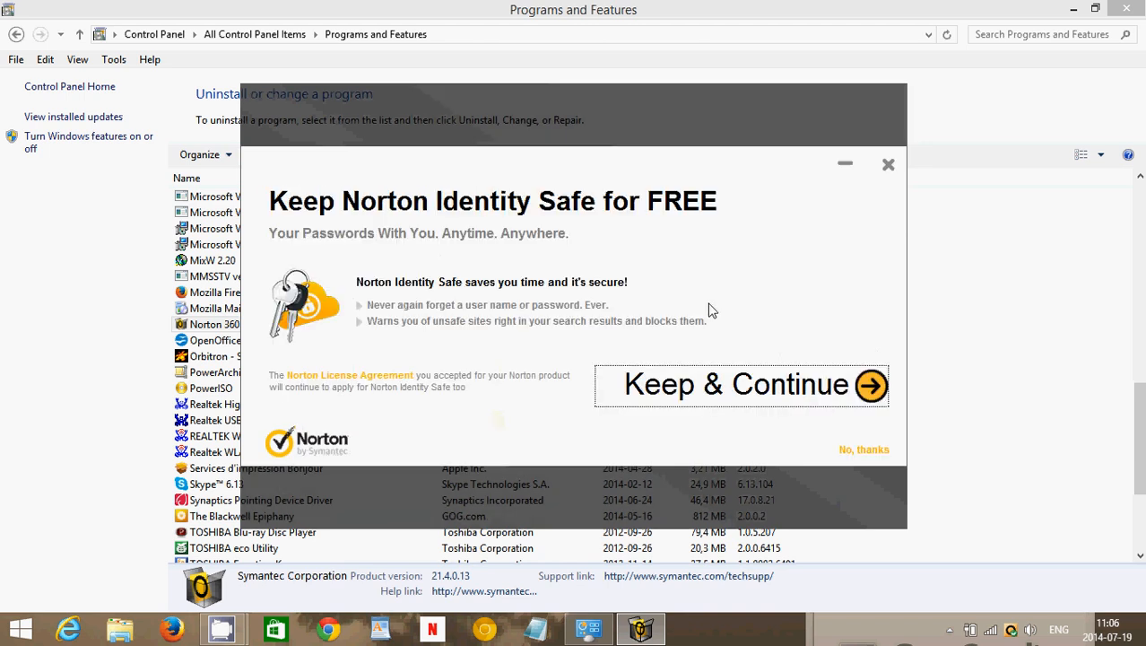
pyautogui.moveTo(699, 435)
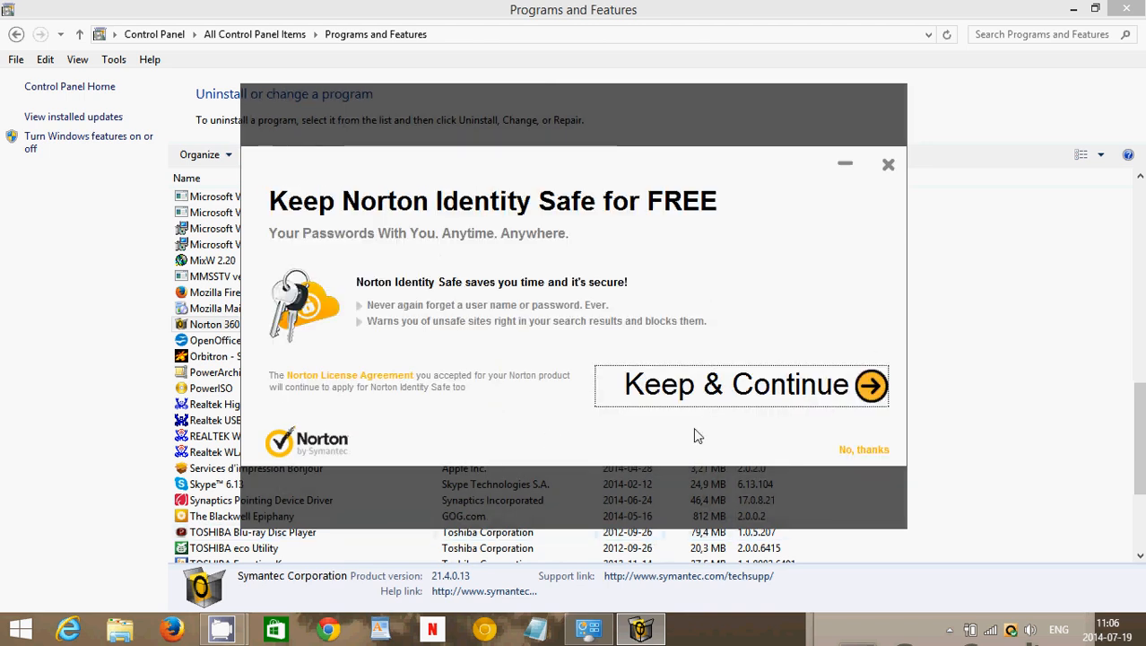
pyautogui.moveTo(767, 204)
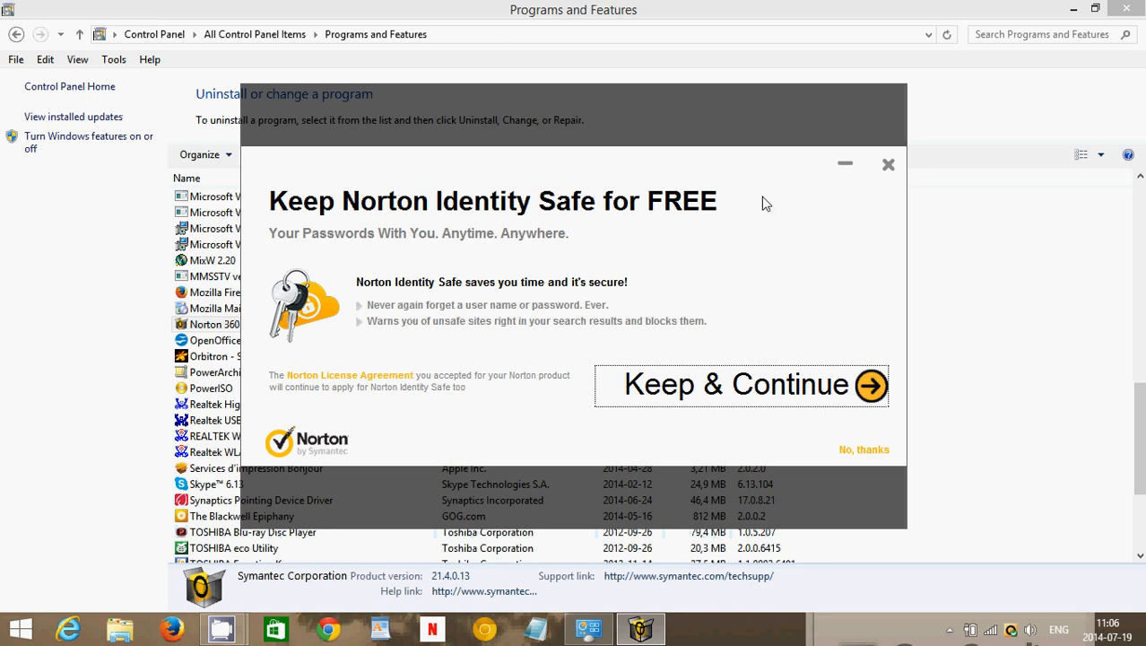
pyautogui.moveTo(594, 198)
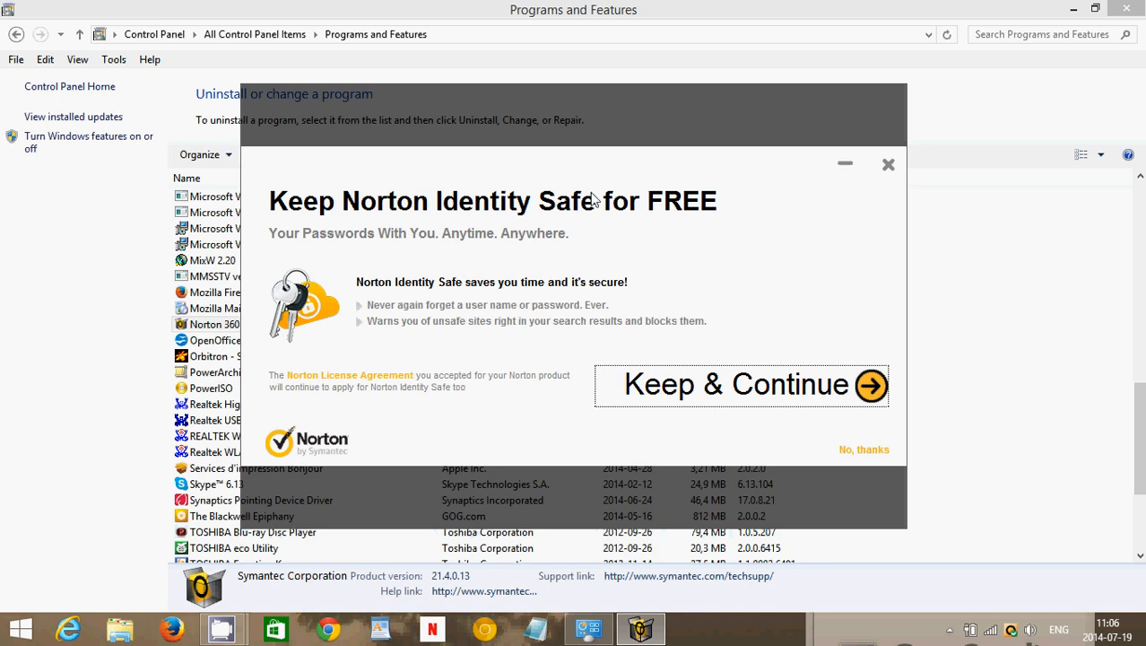
pyautogui.moveTo(831, 446)
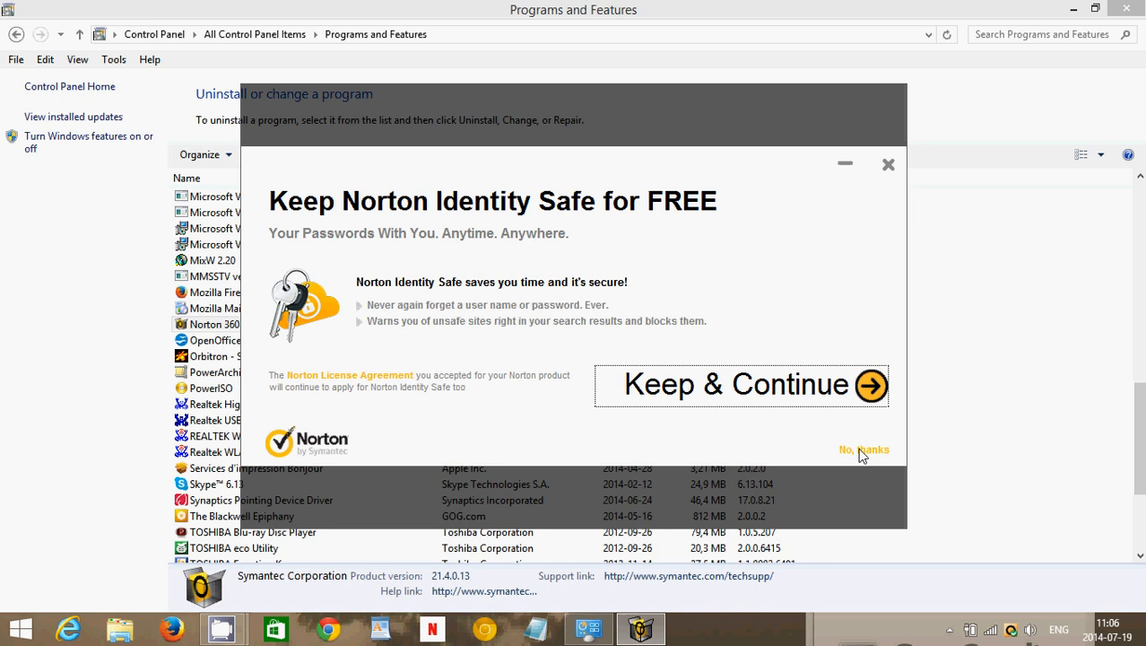
pyautogui.moveTo(887, 483)
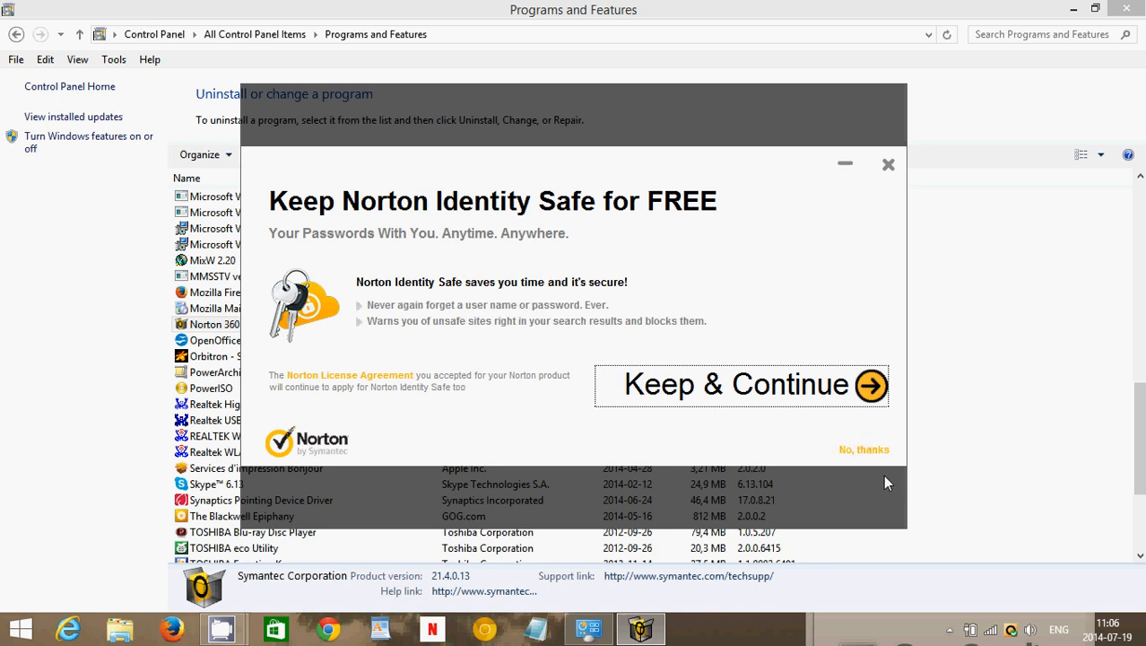
pyautogui.moveTo(709, 382)
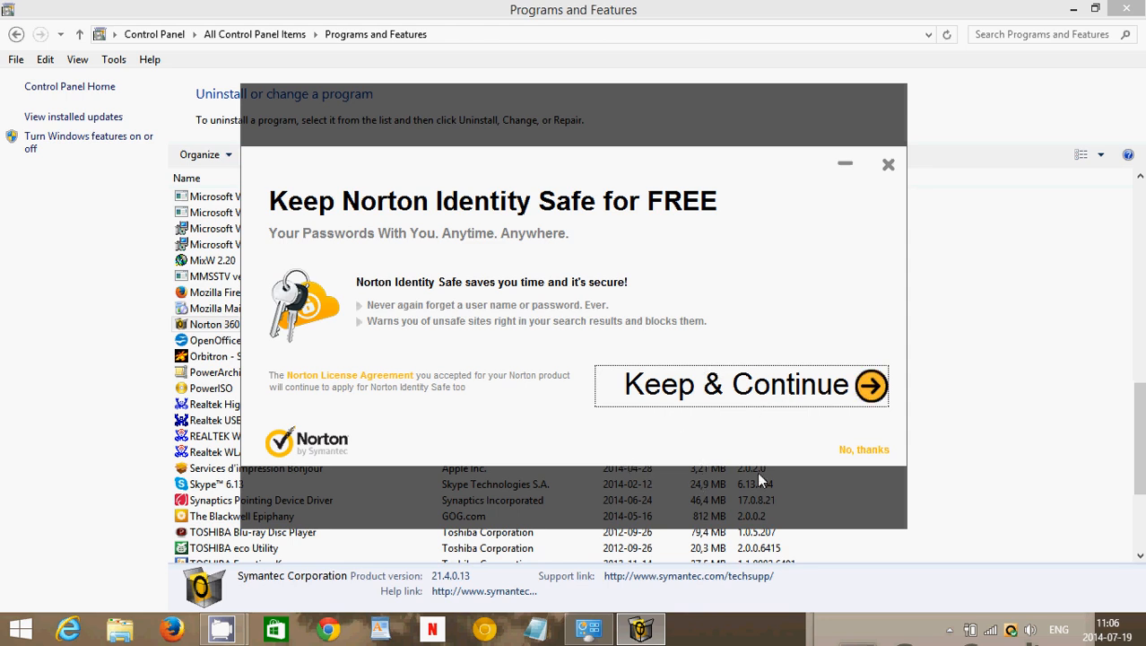
pyautogui.moveTo(652, 454)
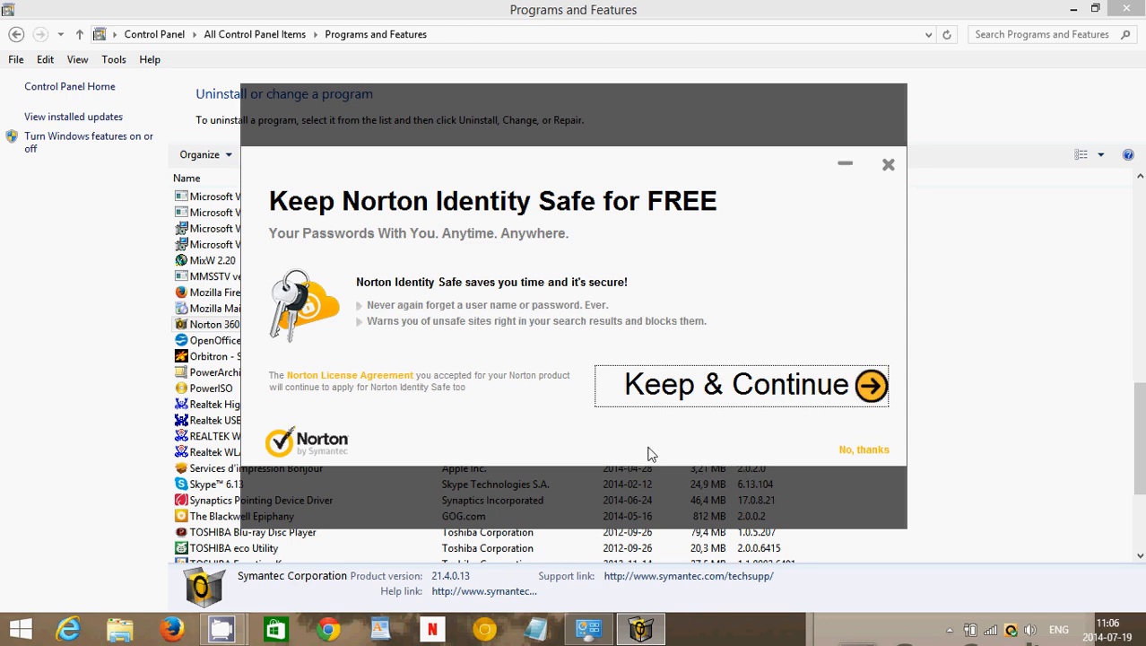
pyautogui.moveTo(794, 458)
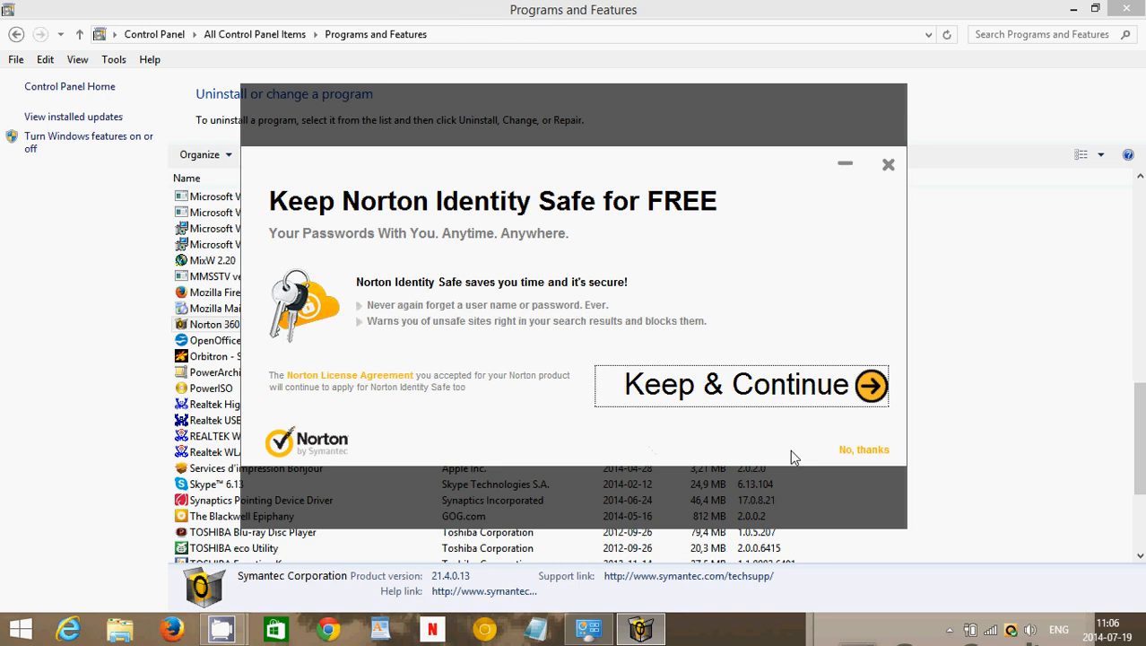
pyautogui.moveTo(805, 440)
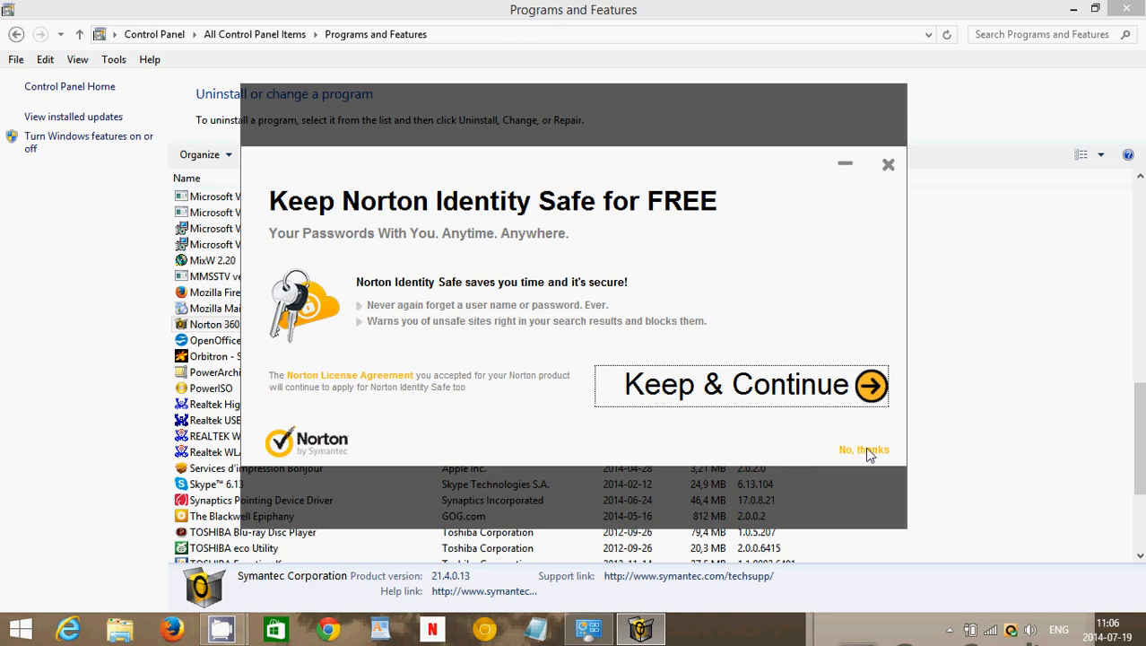
# - Decline the Identity Safe offer with 'No, thanks' and continue past the subscription screen
pyautogui.click(864, 450)
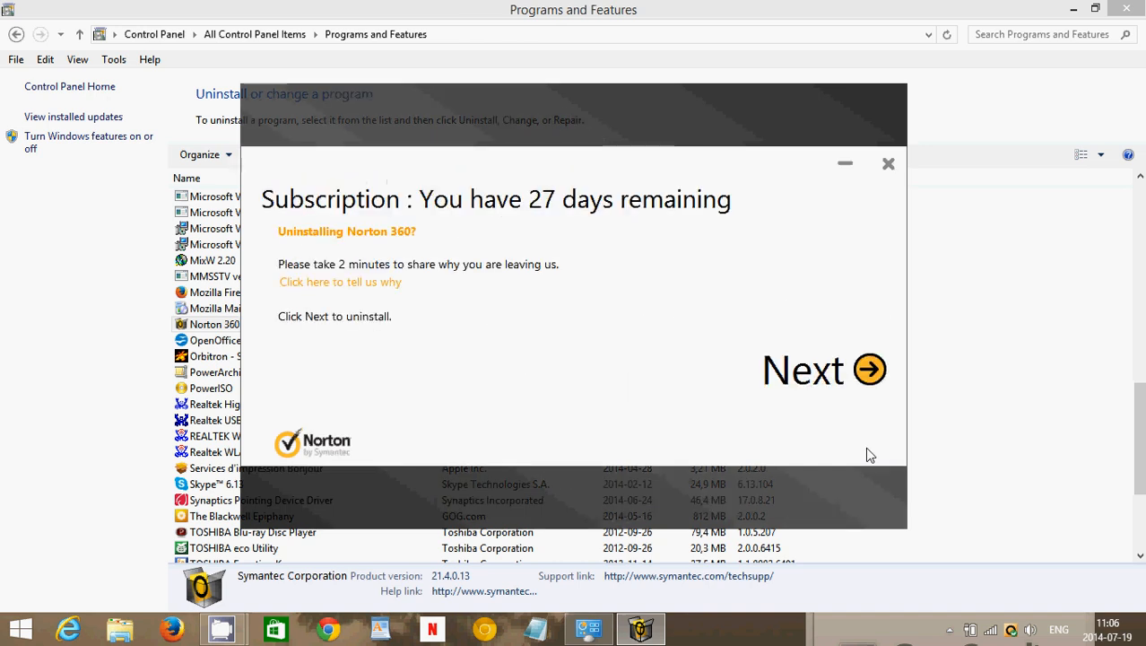
pyautogui.moveTo(868, 370)
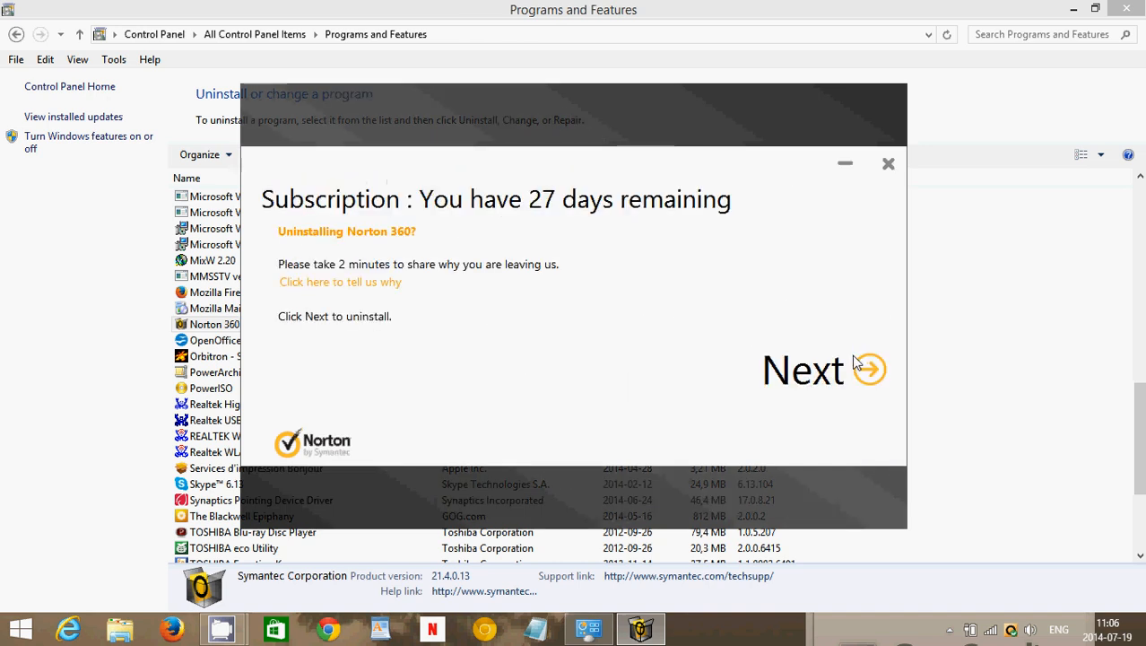
pyautogui.click(803, 369)
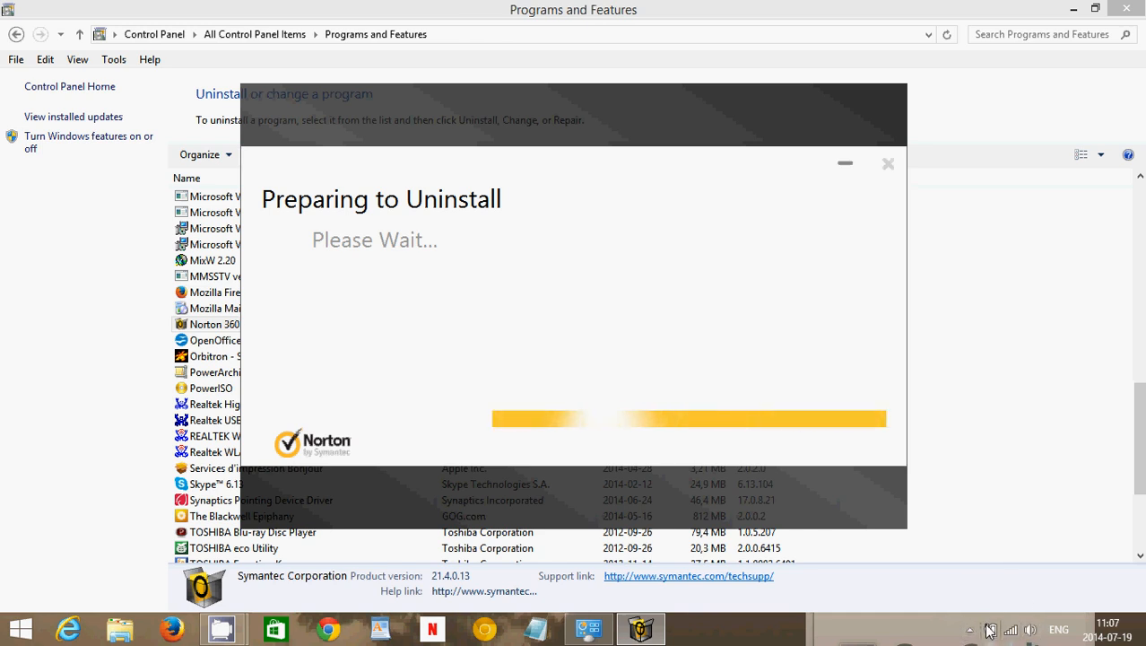
pyautogui.moveTo(1050, 473)
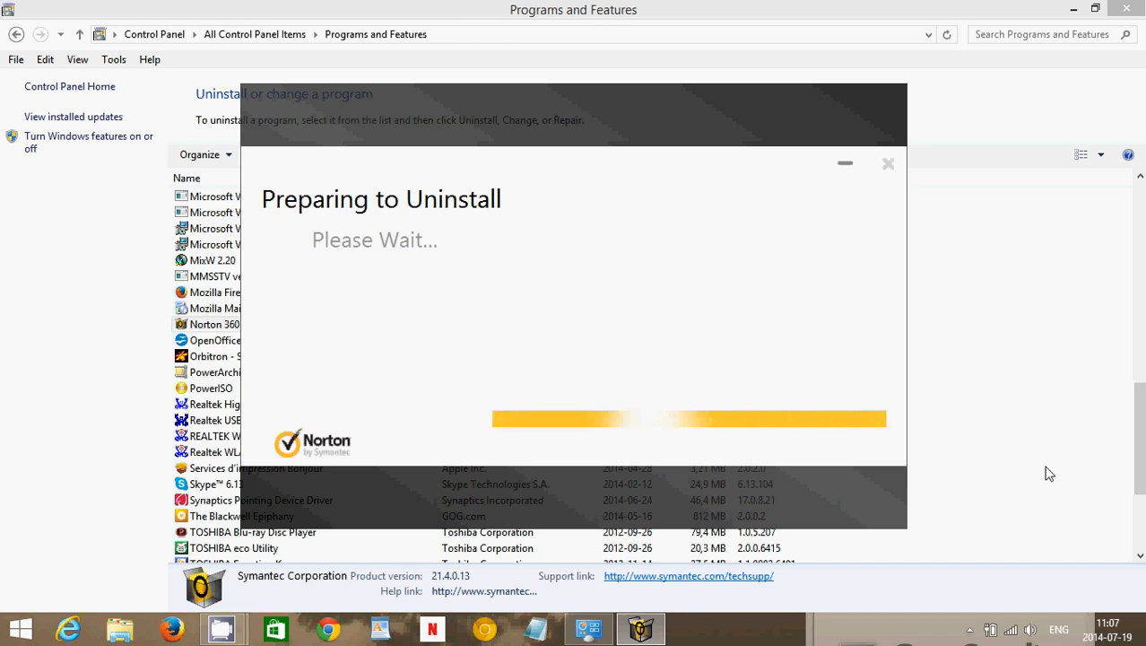
pyautogui.moveTo(763, 118)
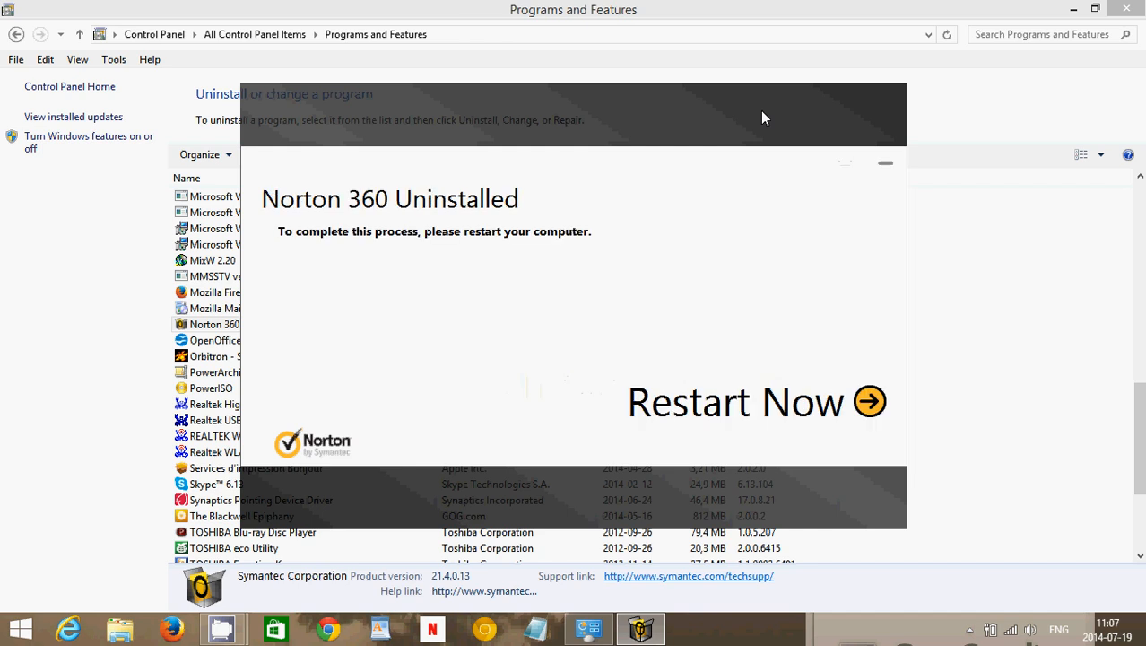
pyautogui.moveTo(826, 166)
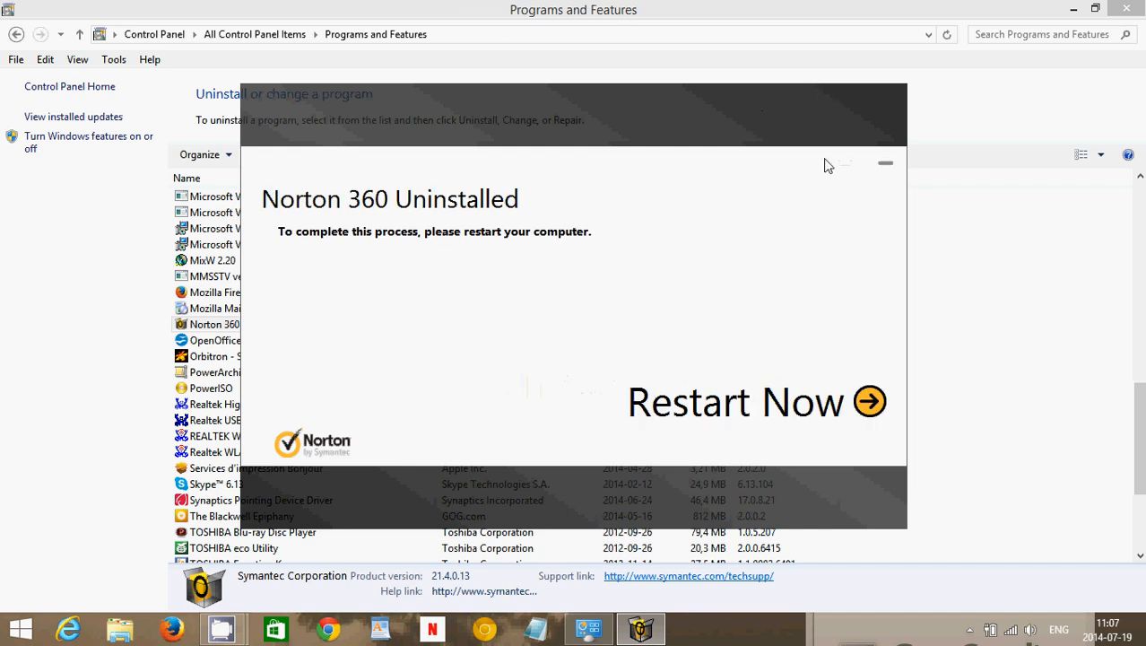
pyautogui.moveTo(795, 123)
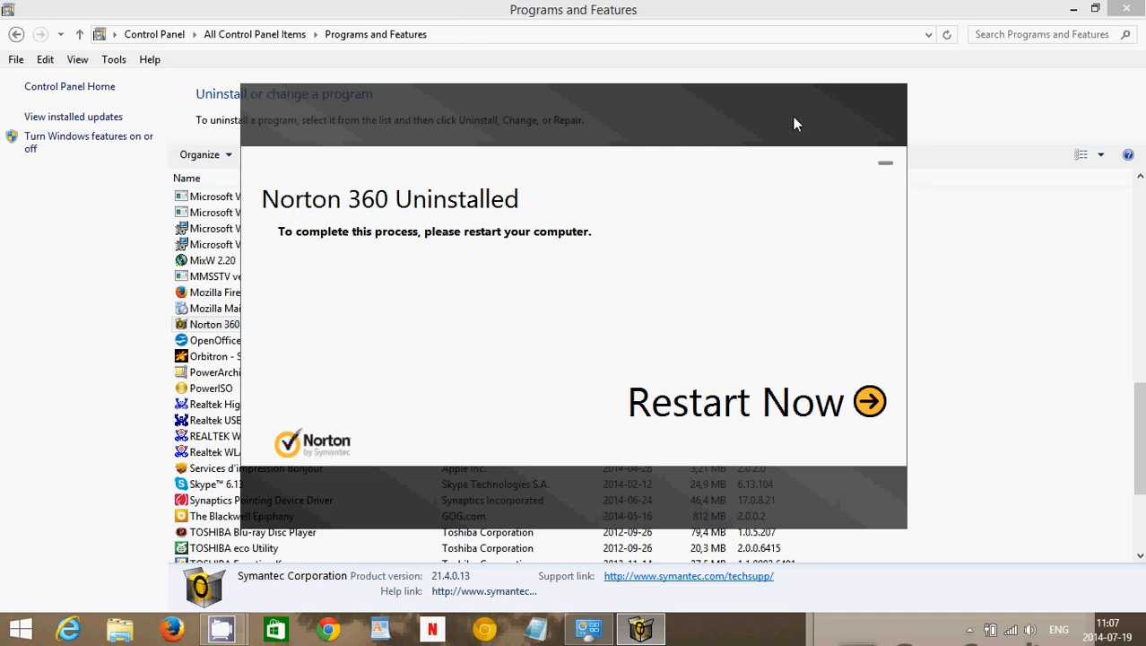
pyautogui.moveTo(765, 247)
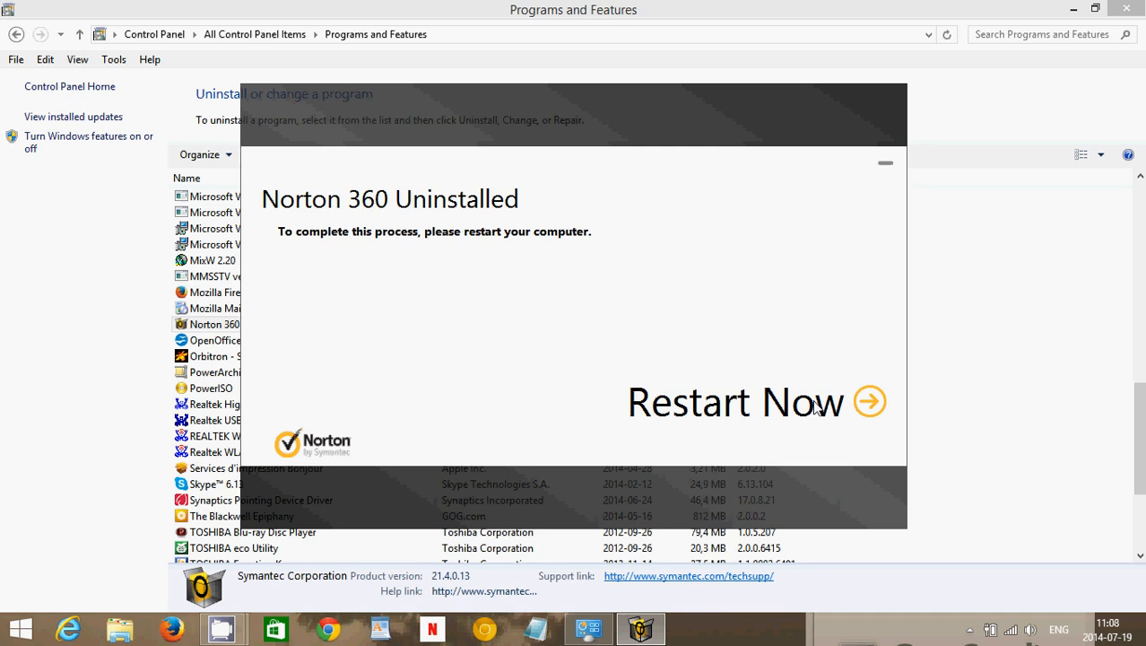
pyautogui.moveTo(954, 88)
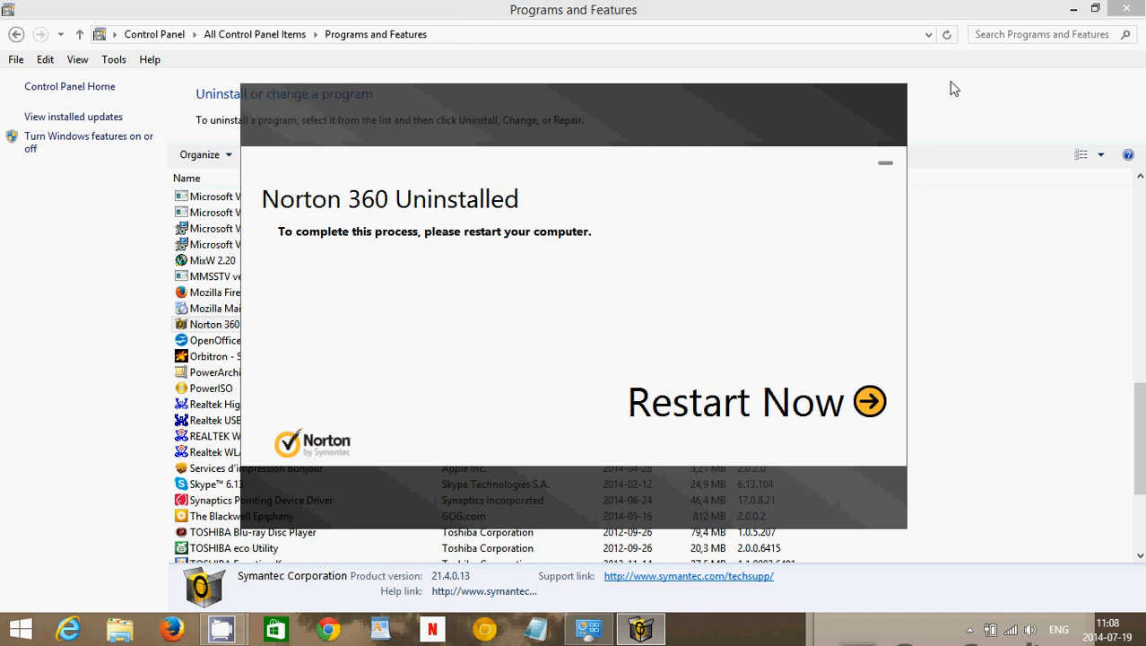
pyautogui.moveTo(1084, 8)
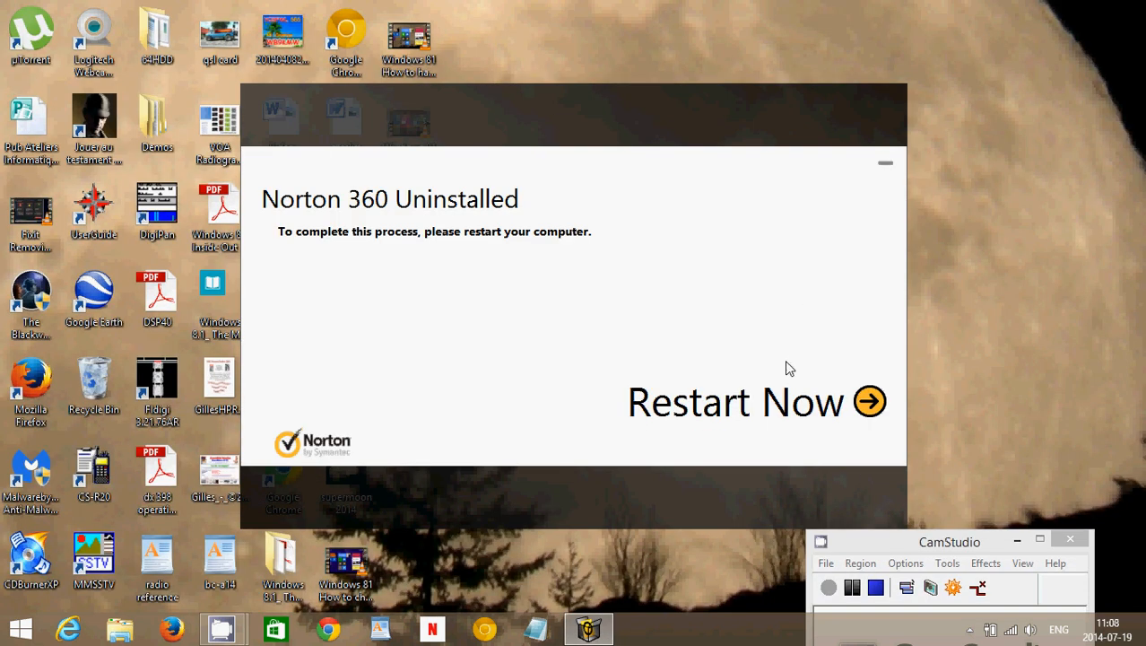
pyautogui.moveTo(931, 363)
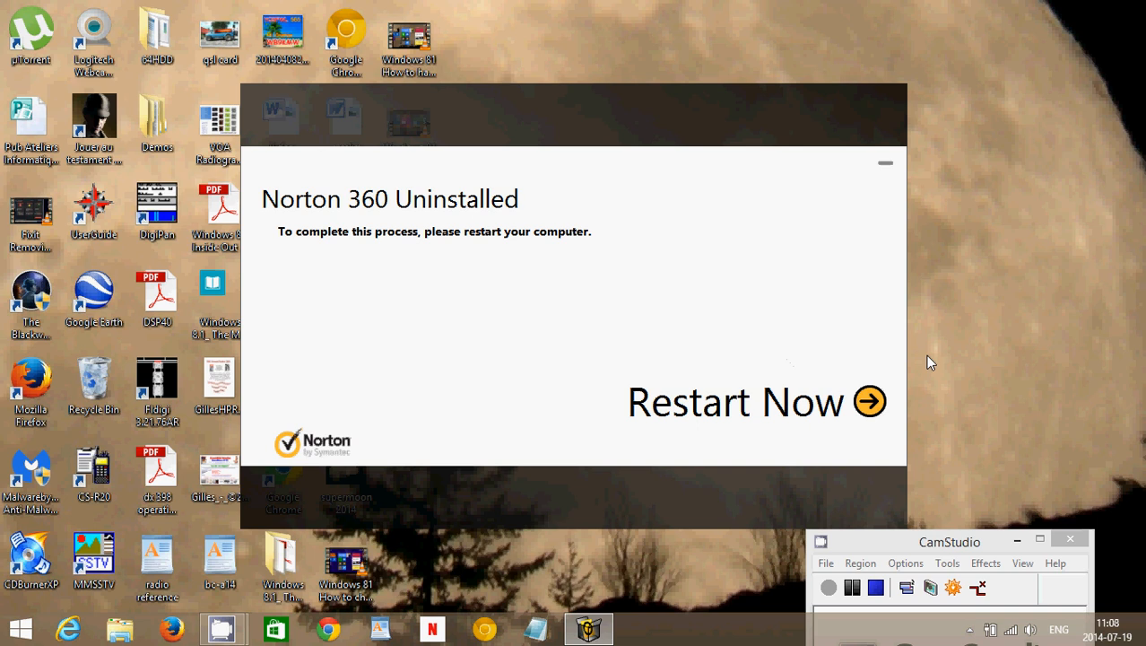
pyautogui.moveTo(453, 502)
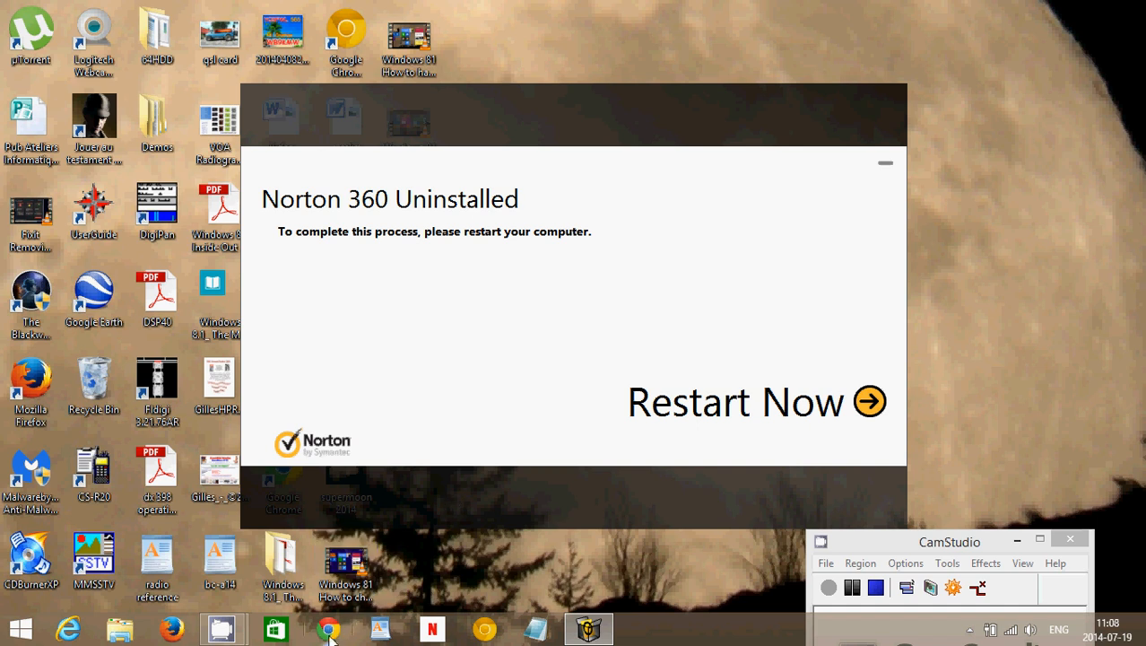
# - Open the browser and search Google for 'norton uninstall tool'
pyautogui.click(328, 628)
pyautogui.write('norton uninsta')
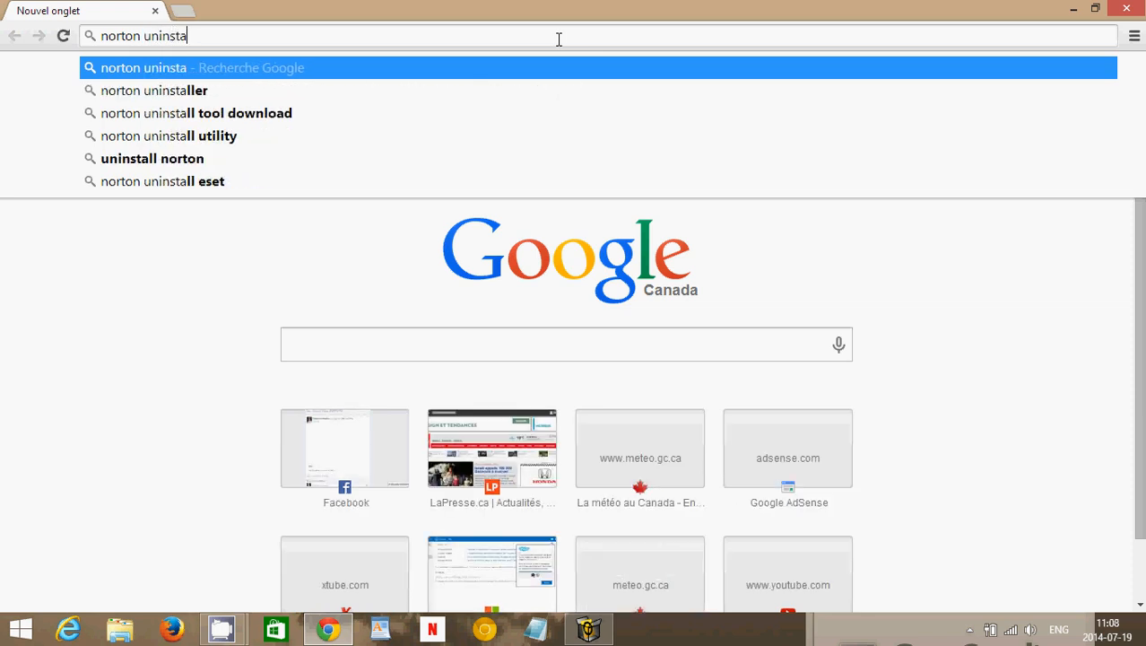
pyautogui.write('ll tool')
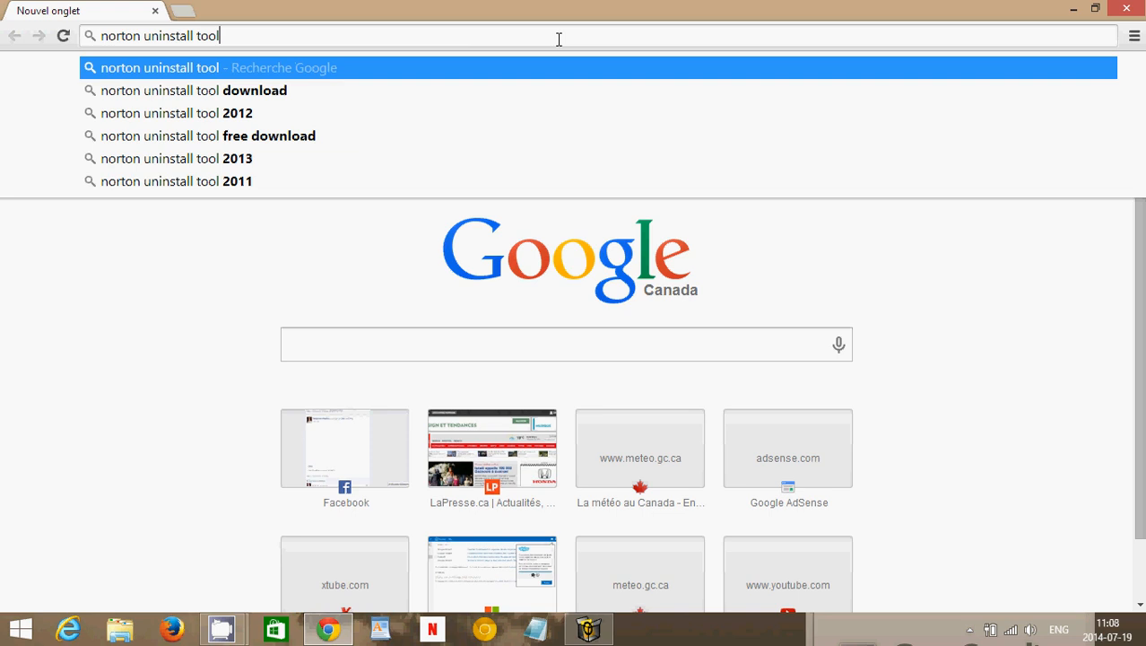
pyautogui.press('Return')
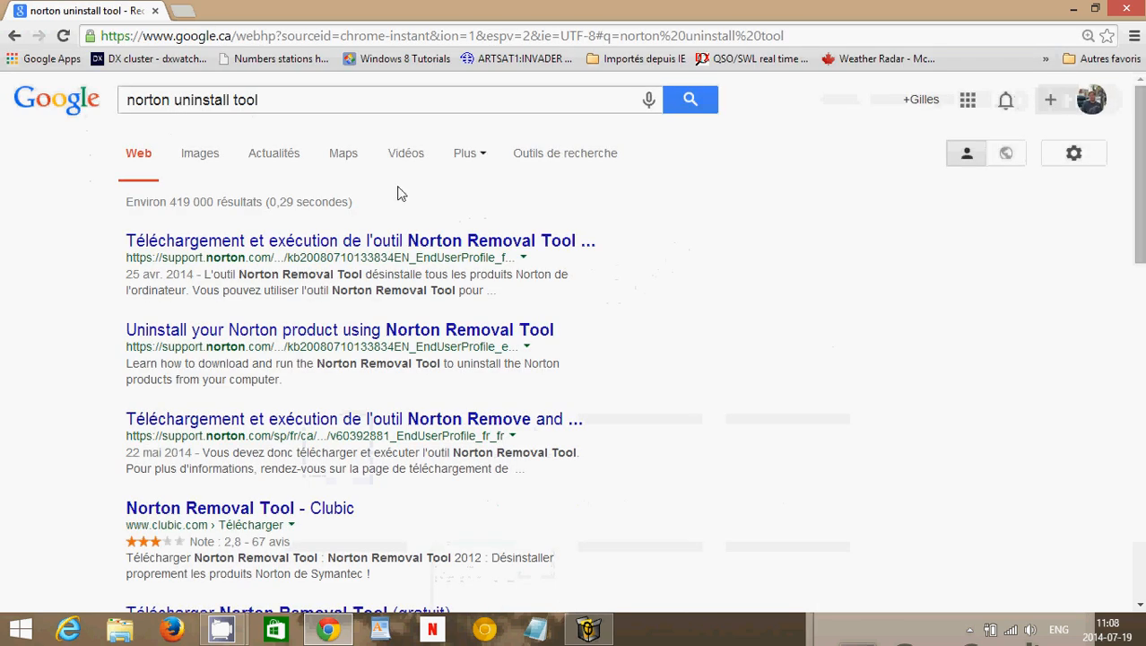
pyautogui.moveTo(240, 346)
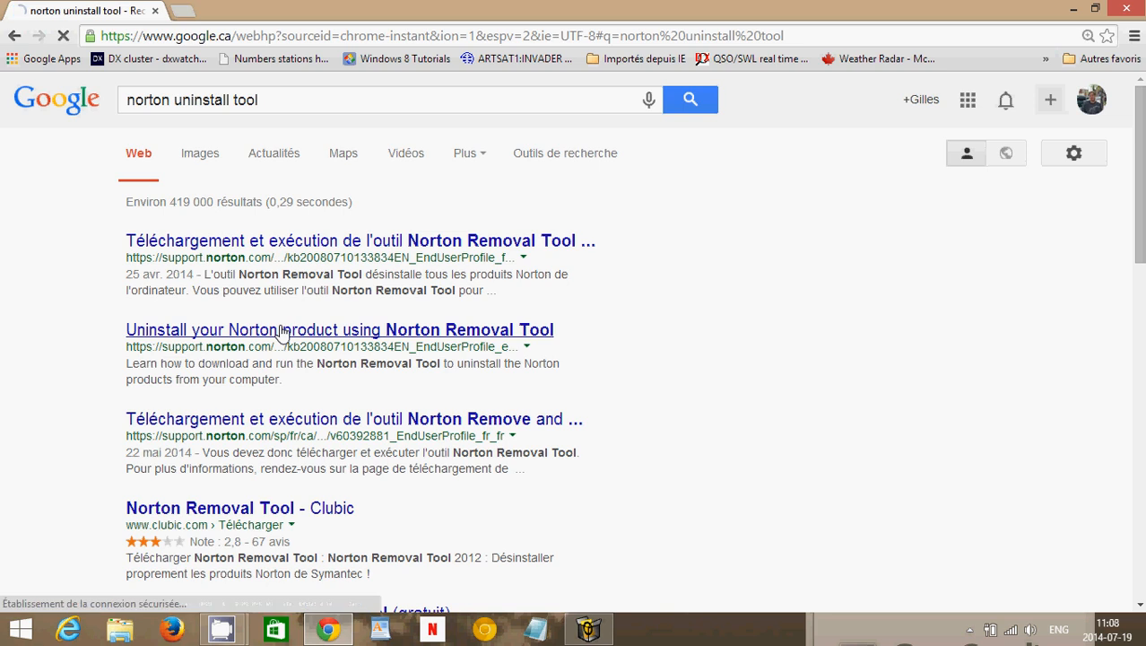
# - Open the 'Uninstall your Norton product using Norton Removal Tool' article and scroll to its steps
pyautogui.click(339, 330)
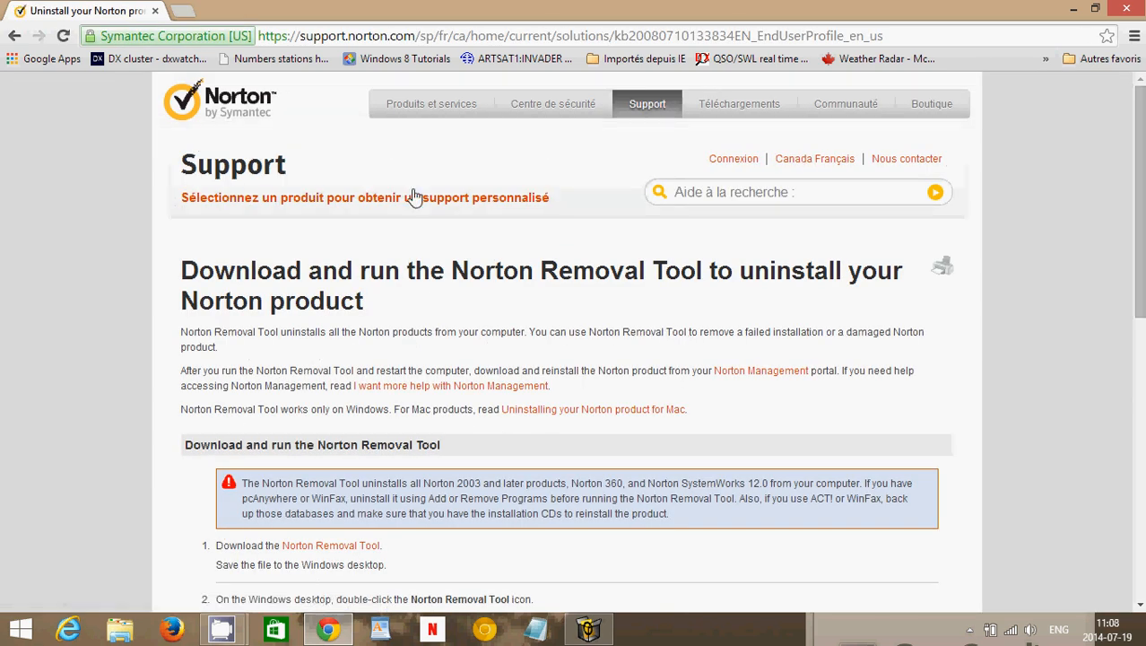
pyautogui.moveTo(461, 393)
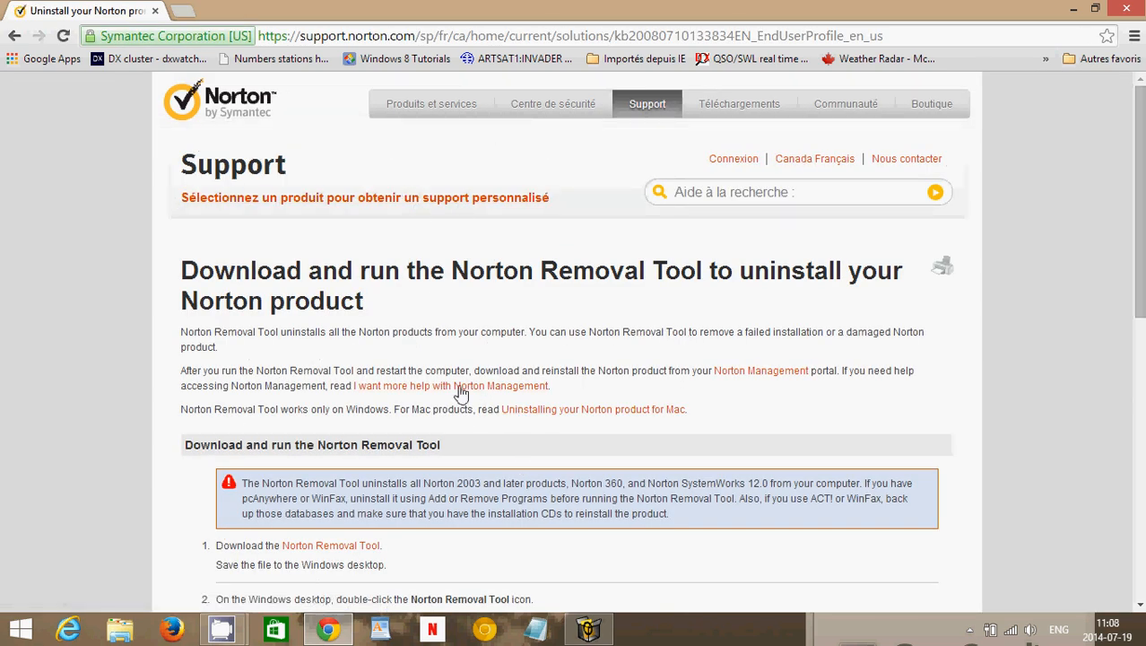
pyautogui.moveTo(812, 314)
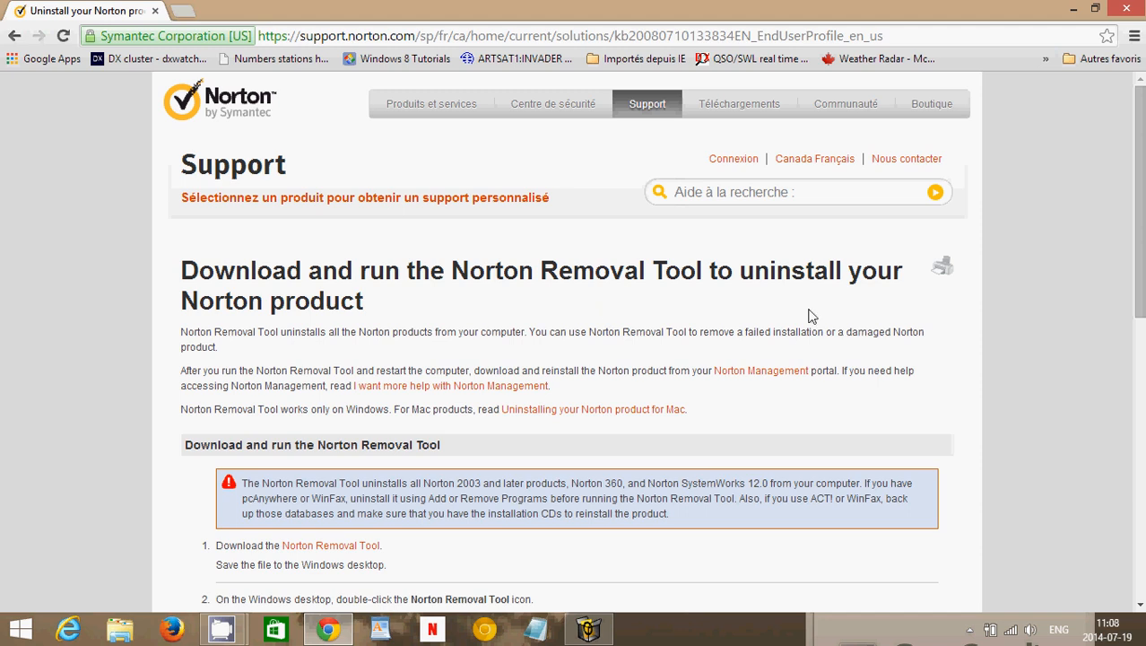
pyautogui.moveTo(598, 396)
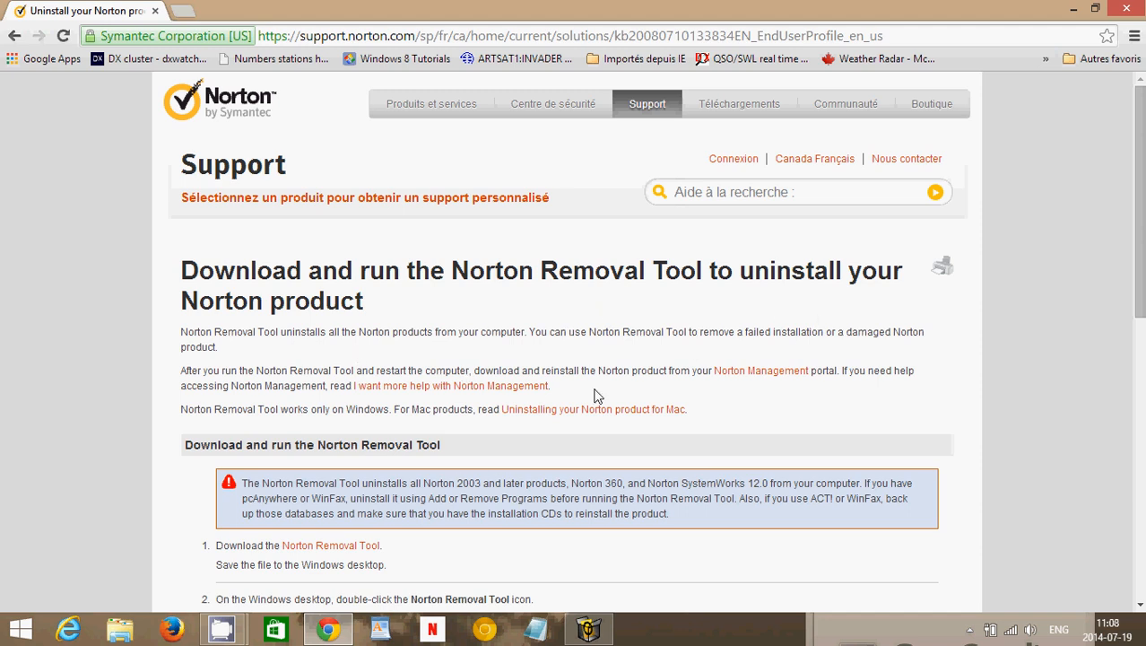
pyautogui.scroll(-3)
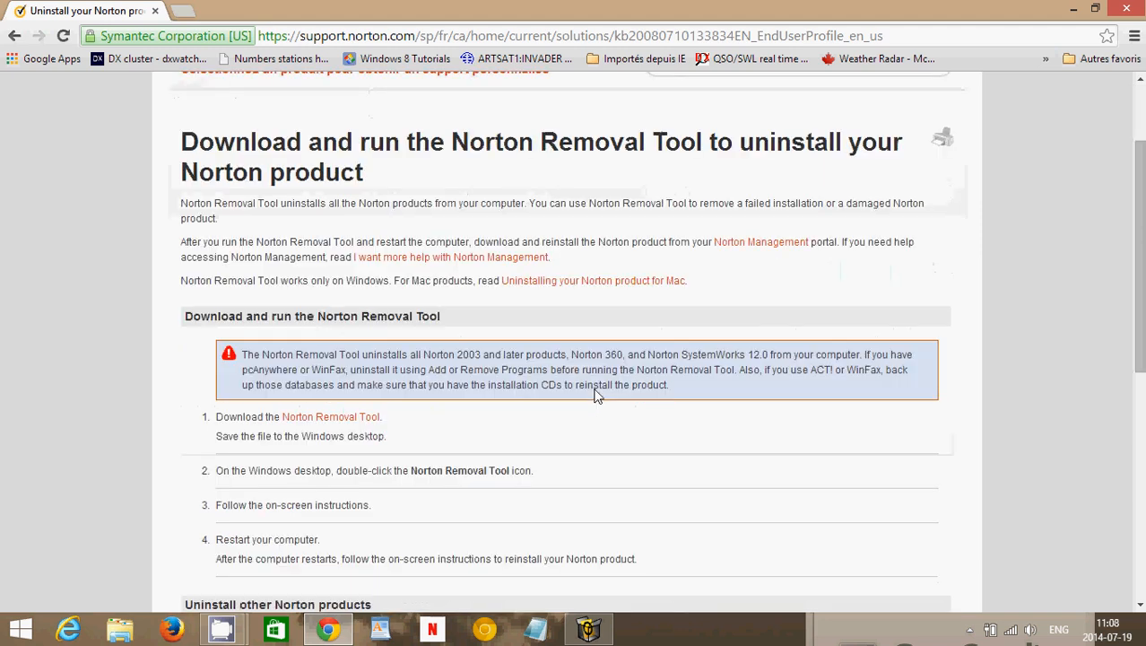
pyautogui.scroll(-3)
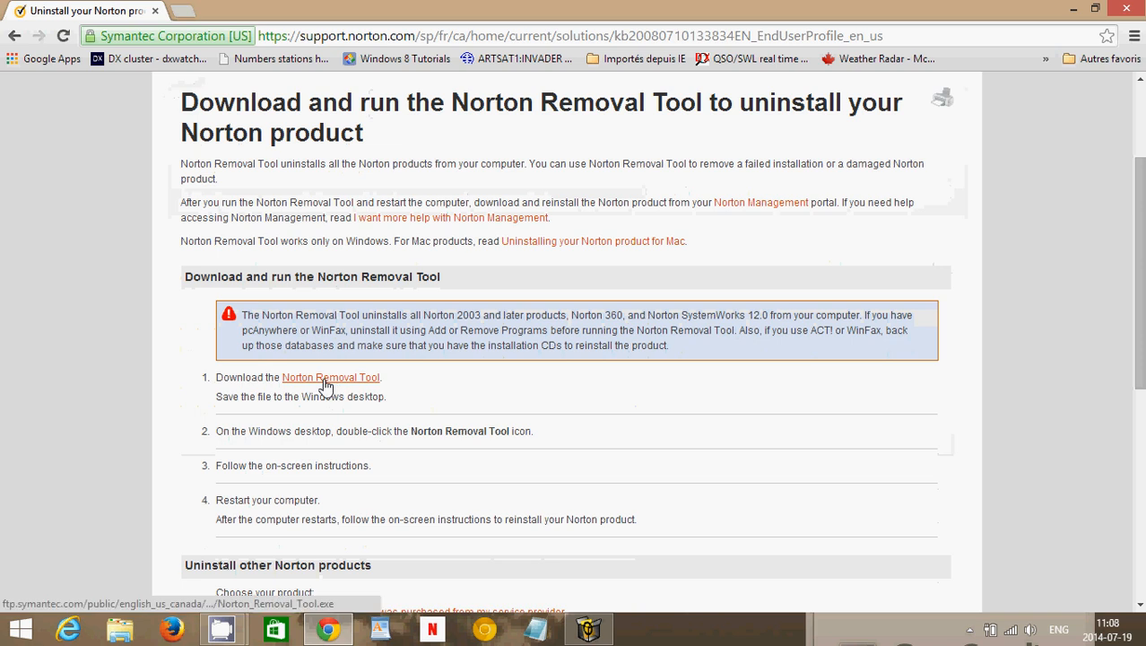
pyautogui.moveTo(480, 256)
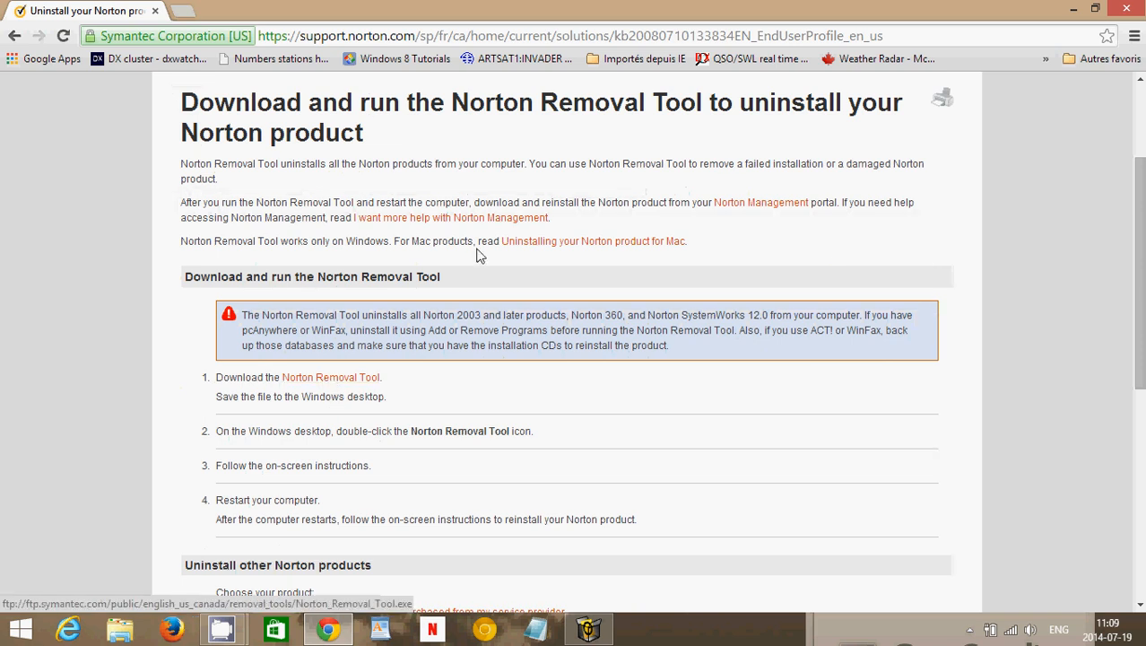
pyautogui.moveTo(733, 156)
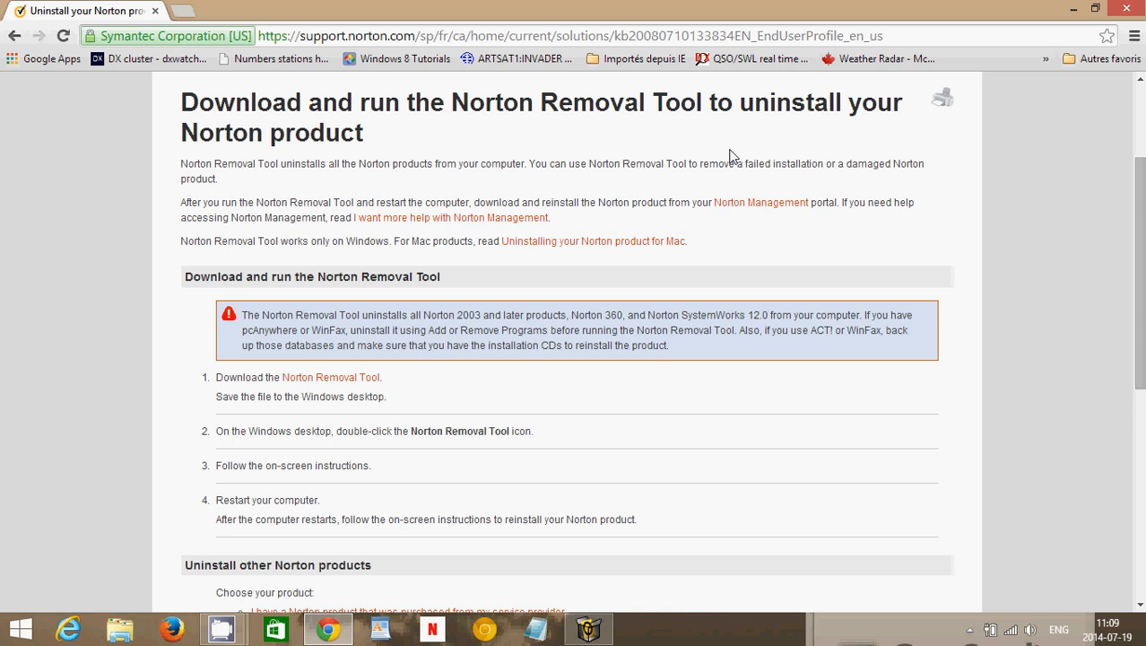
pyautogui.moveTo(707, 441)
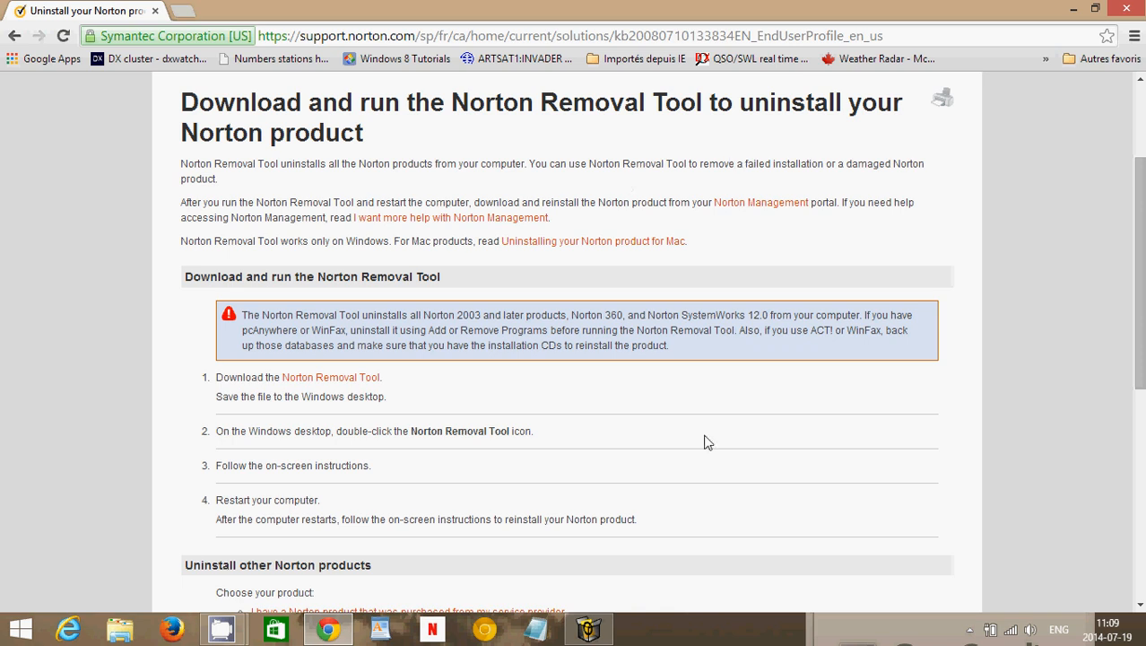
pyautogui.moveTo(567, 133)
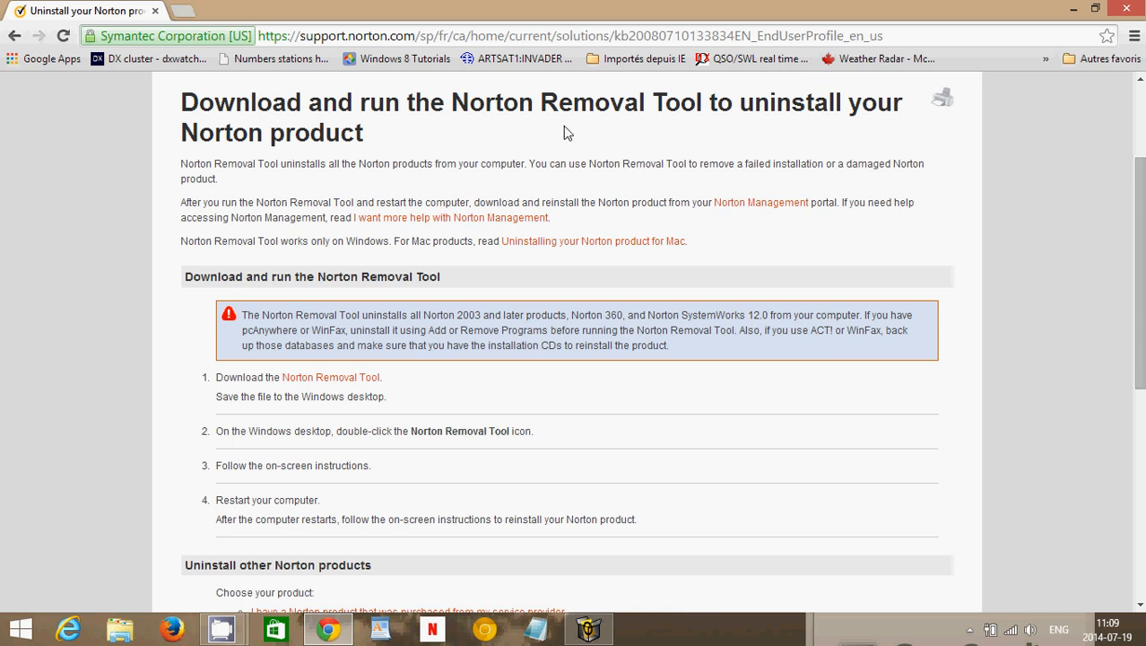
pyautogui.moveTo(685, 391)
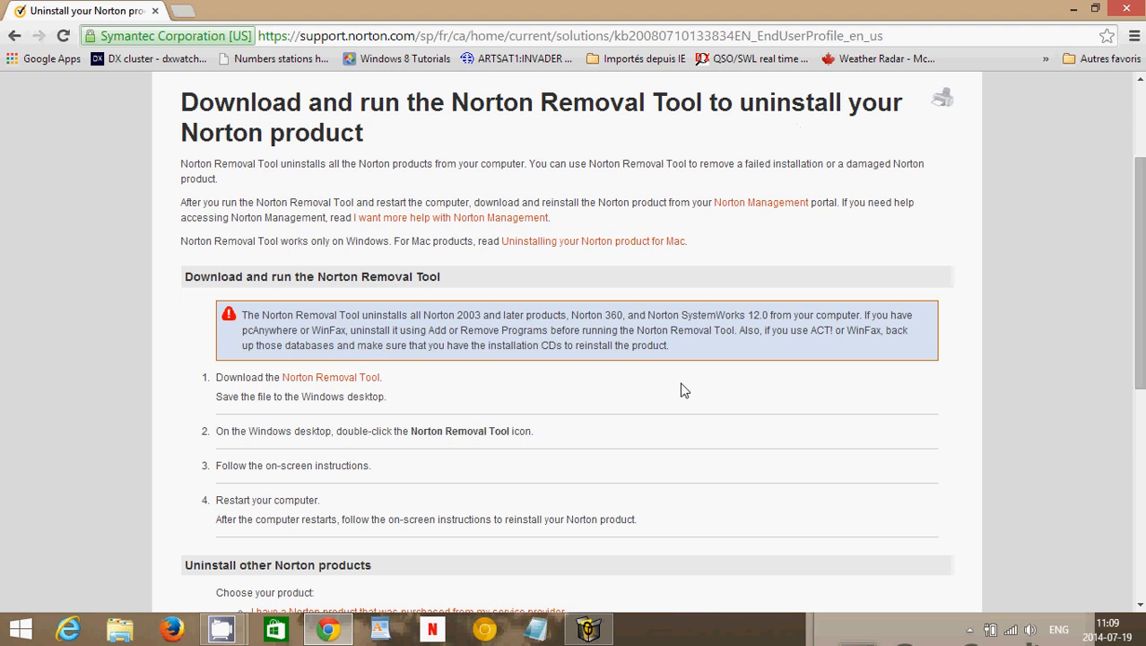
pyautogui.moveTo(586, 593)
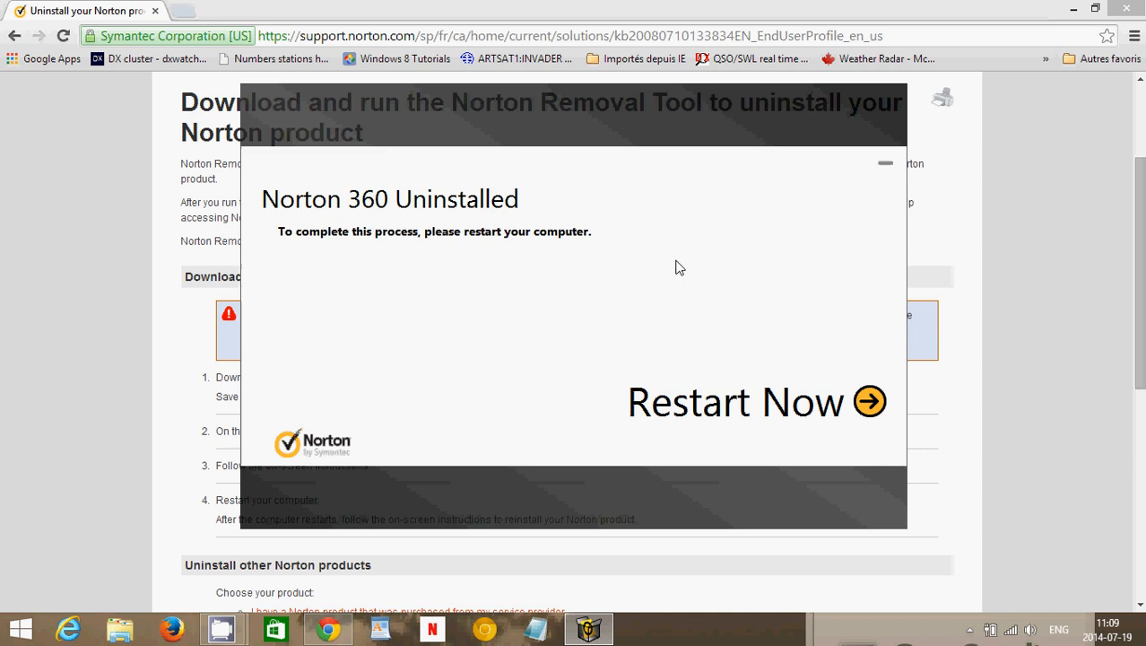
pyautogui.moveTo(1109, 297)
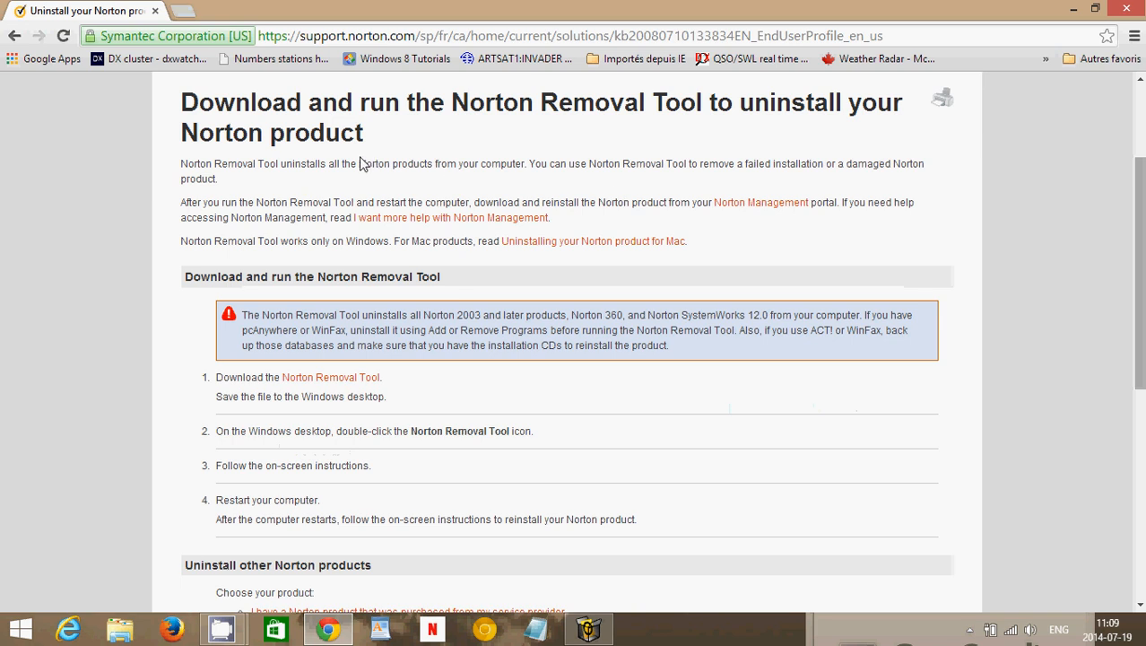
pyautogui.moveTo(534, 148)
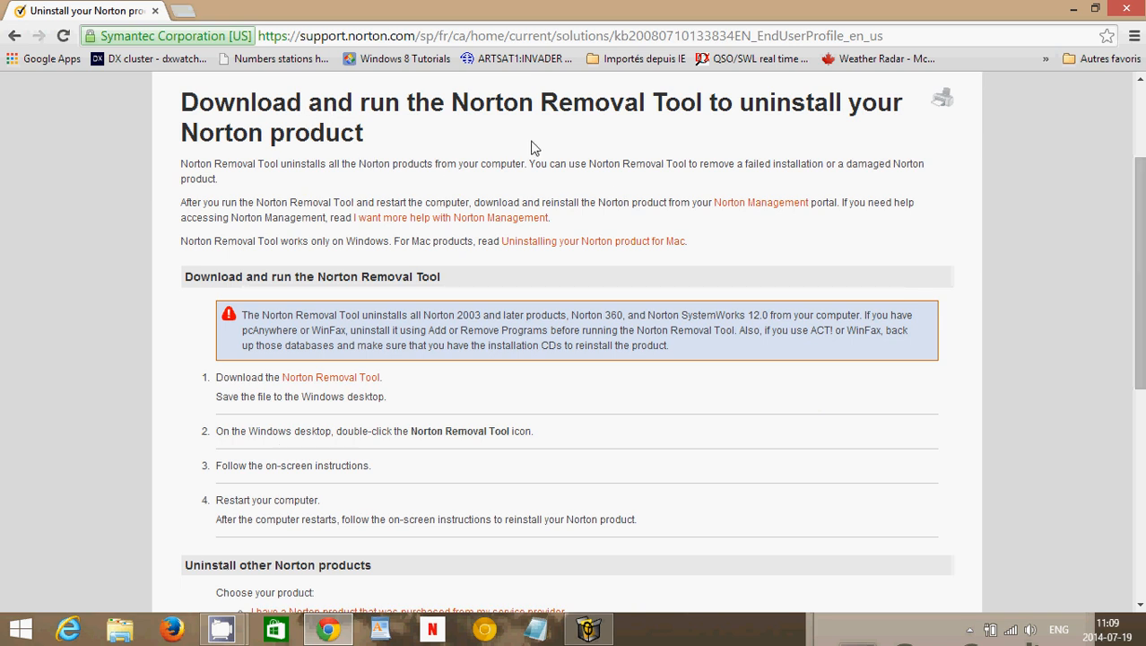
pyautogui.moveTo(745, 444)
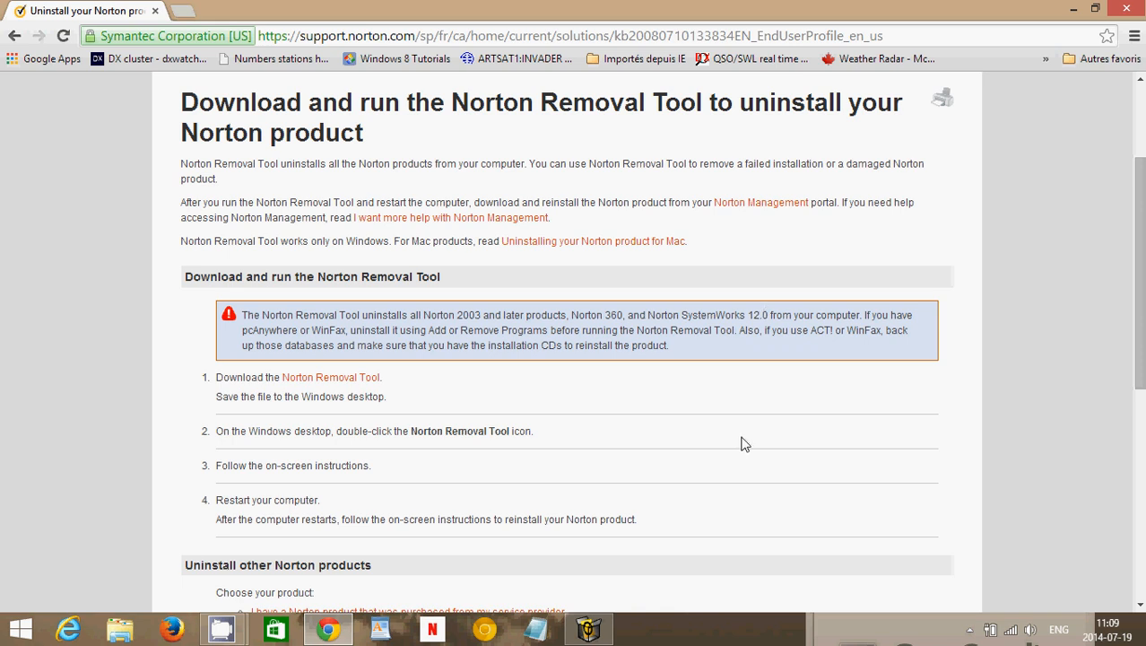
pyautogui.moveTo(706, 484)
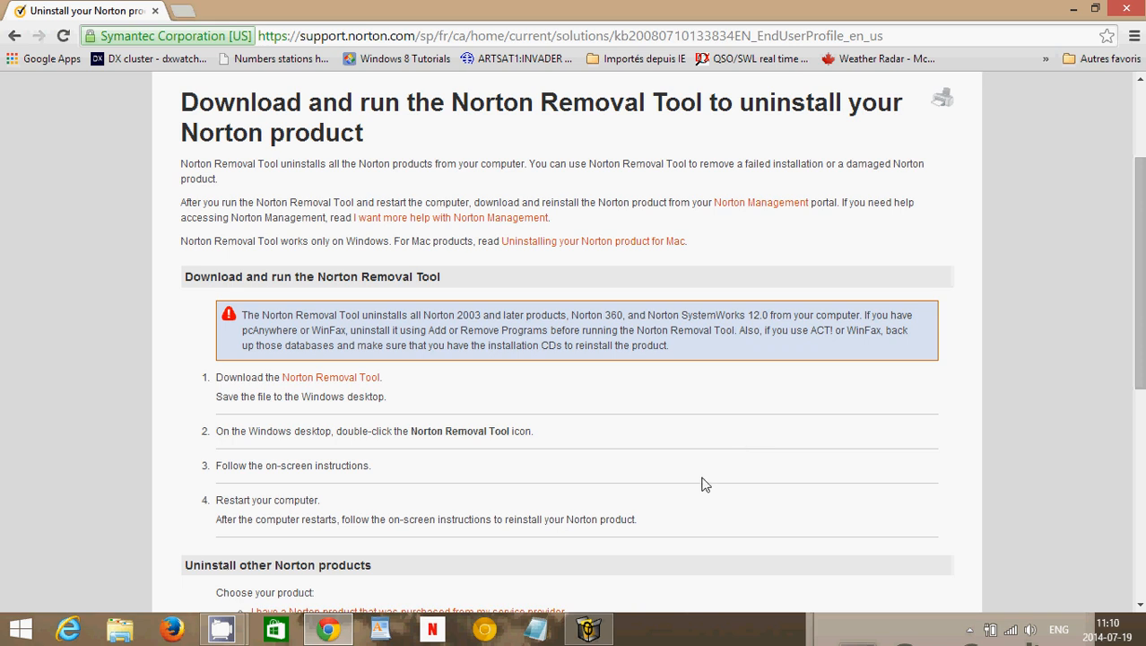
pyautogui.moveTo(756, 471)
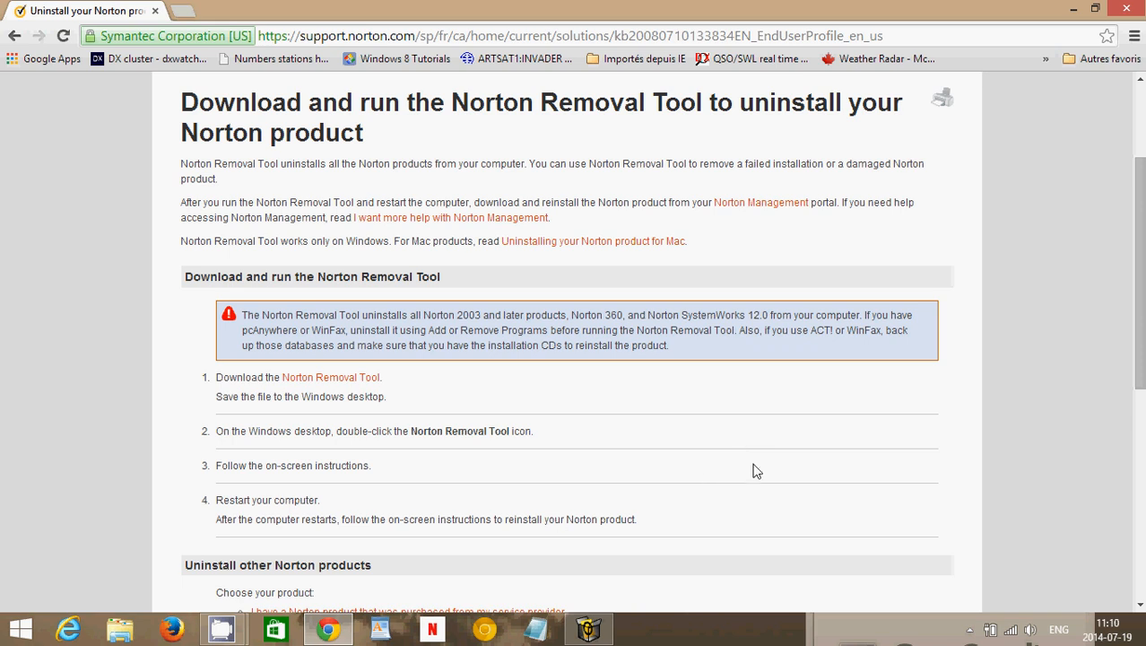
pyautogui.moveTo(724, 451)
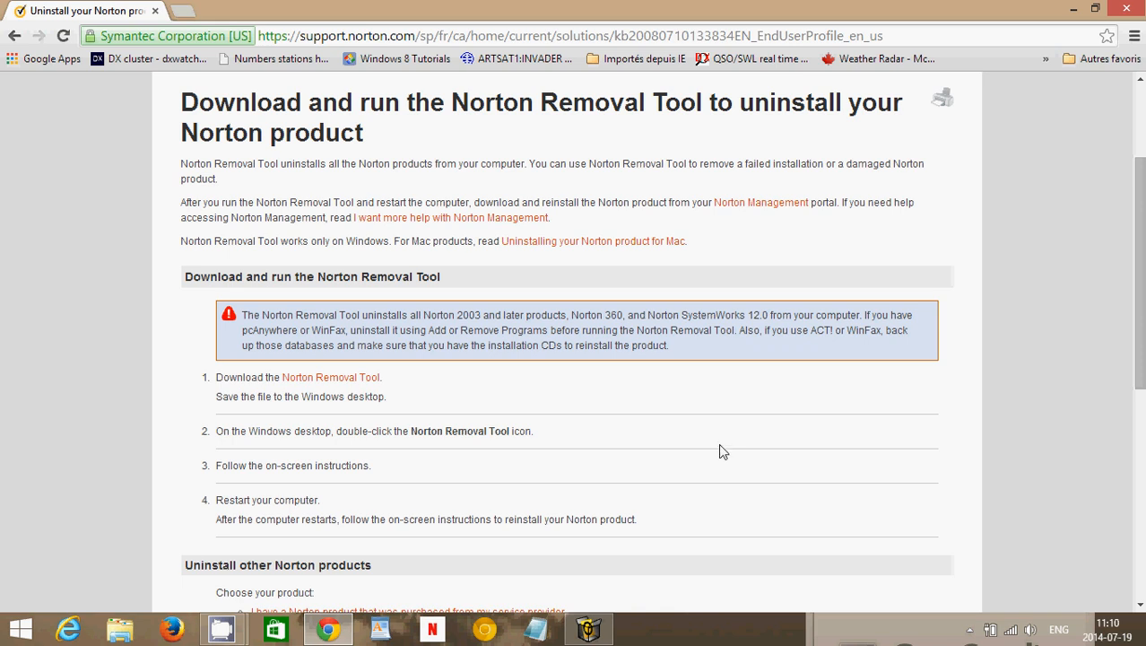
pyautogui.moveTo(820, 209)
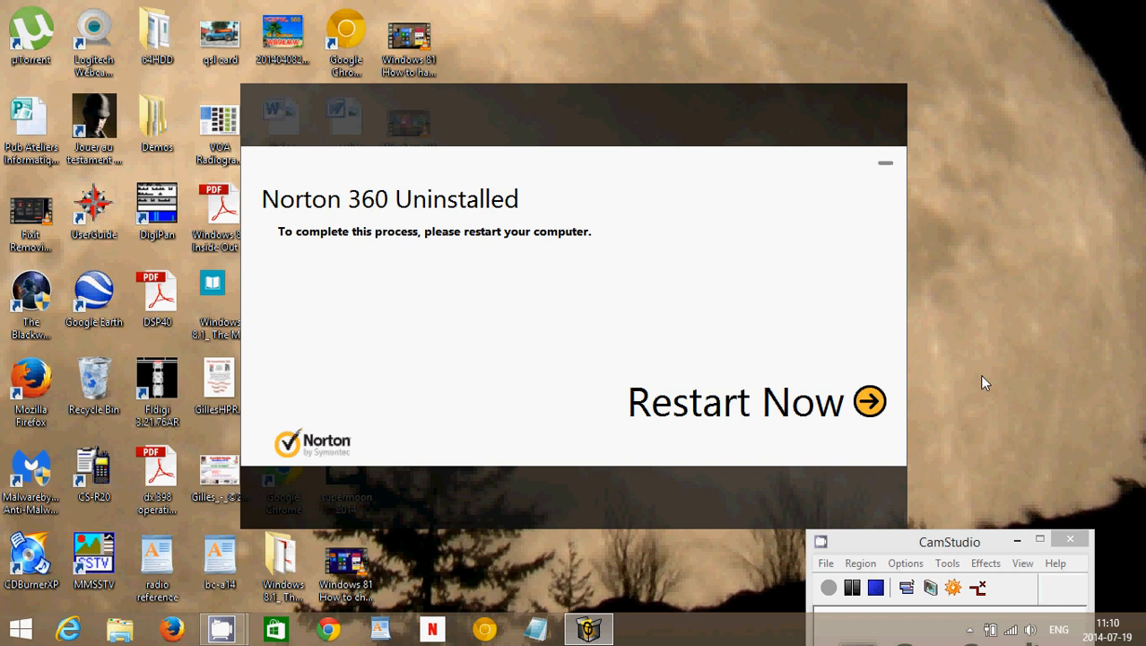
pyautogui.moveTo(687, 51)
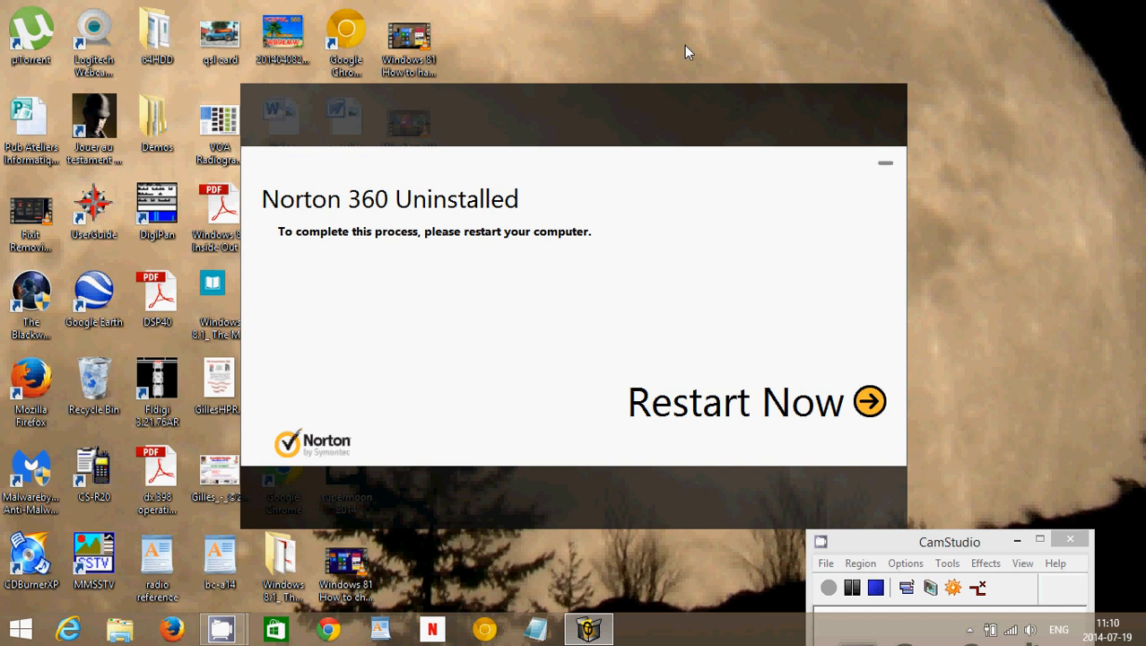
pyautogui.moveTo(731, 300)
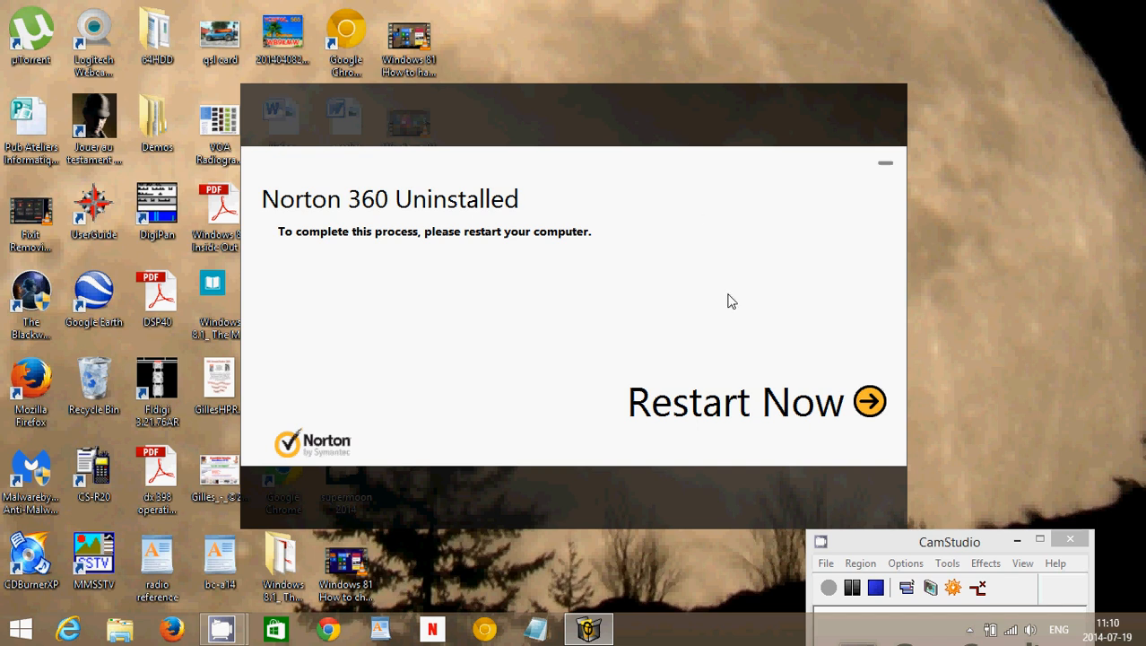
pyautogui.moveTo(876, 548)
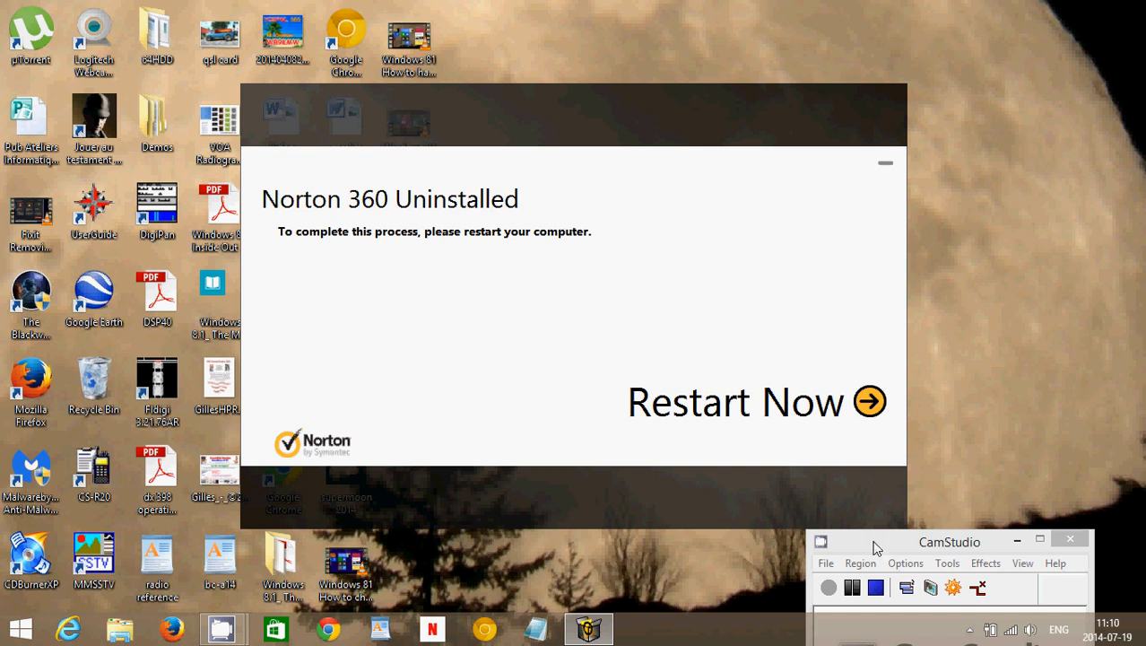